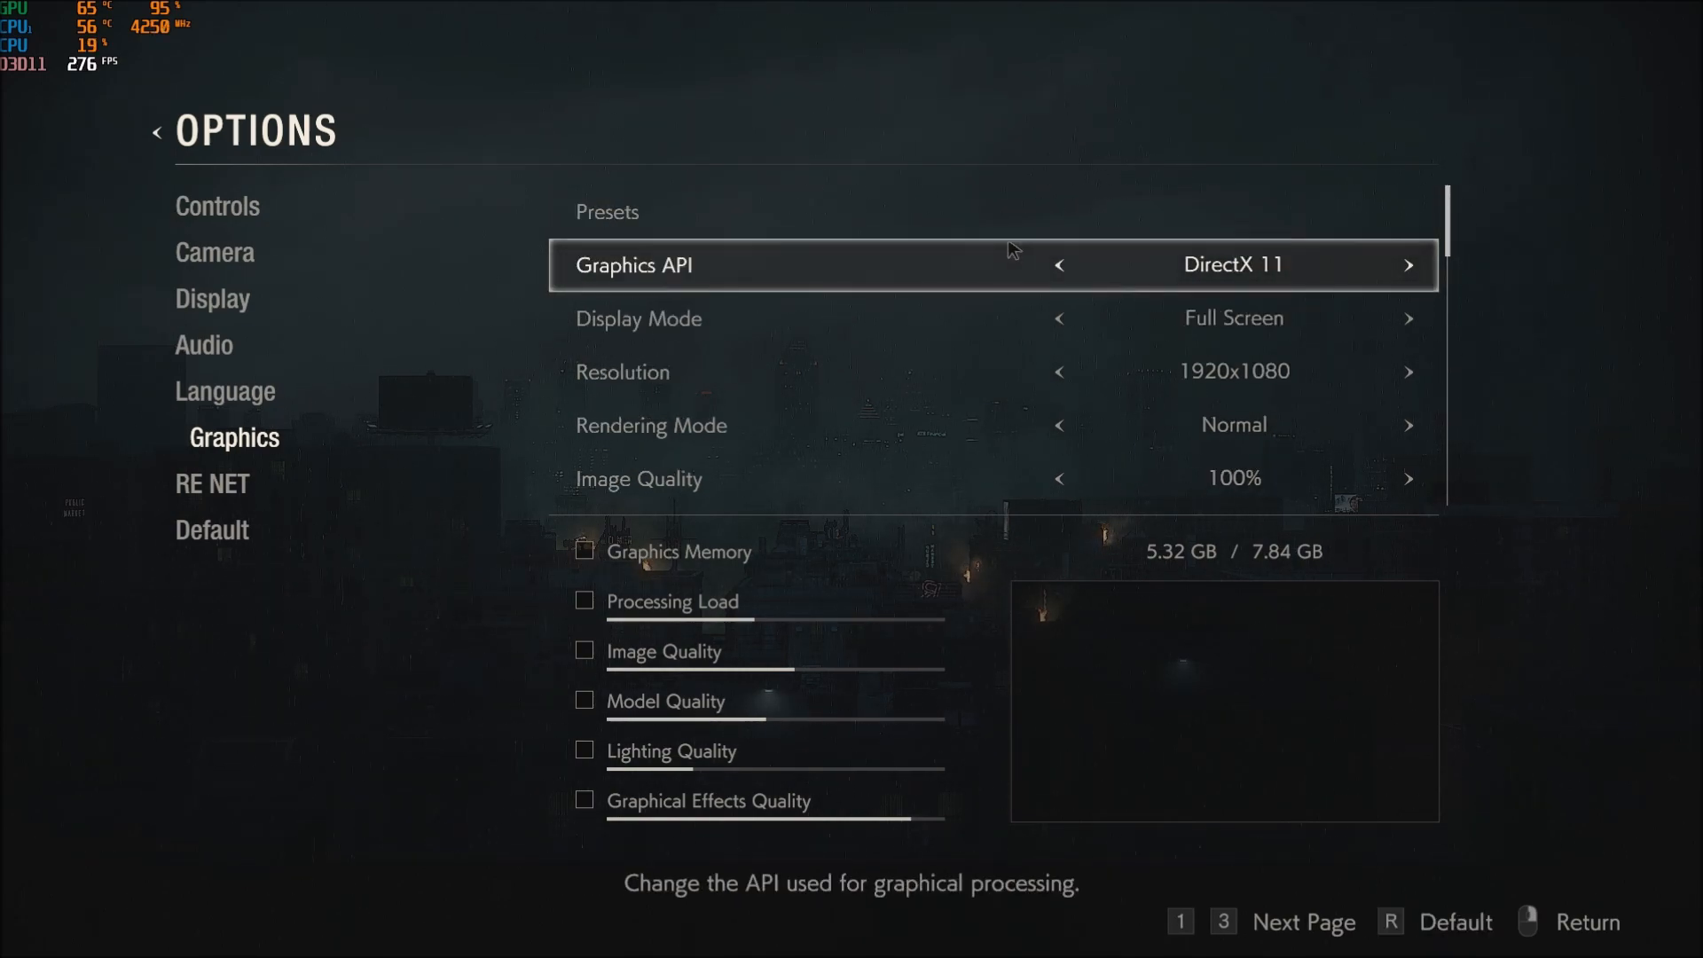
pyautogui.moveTo(1201, 288)
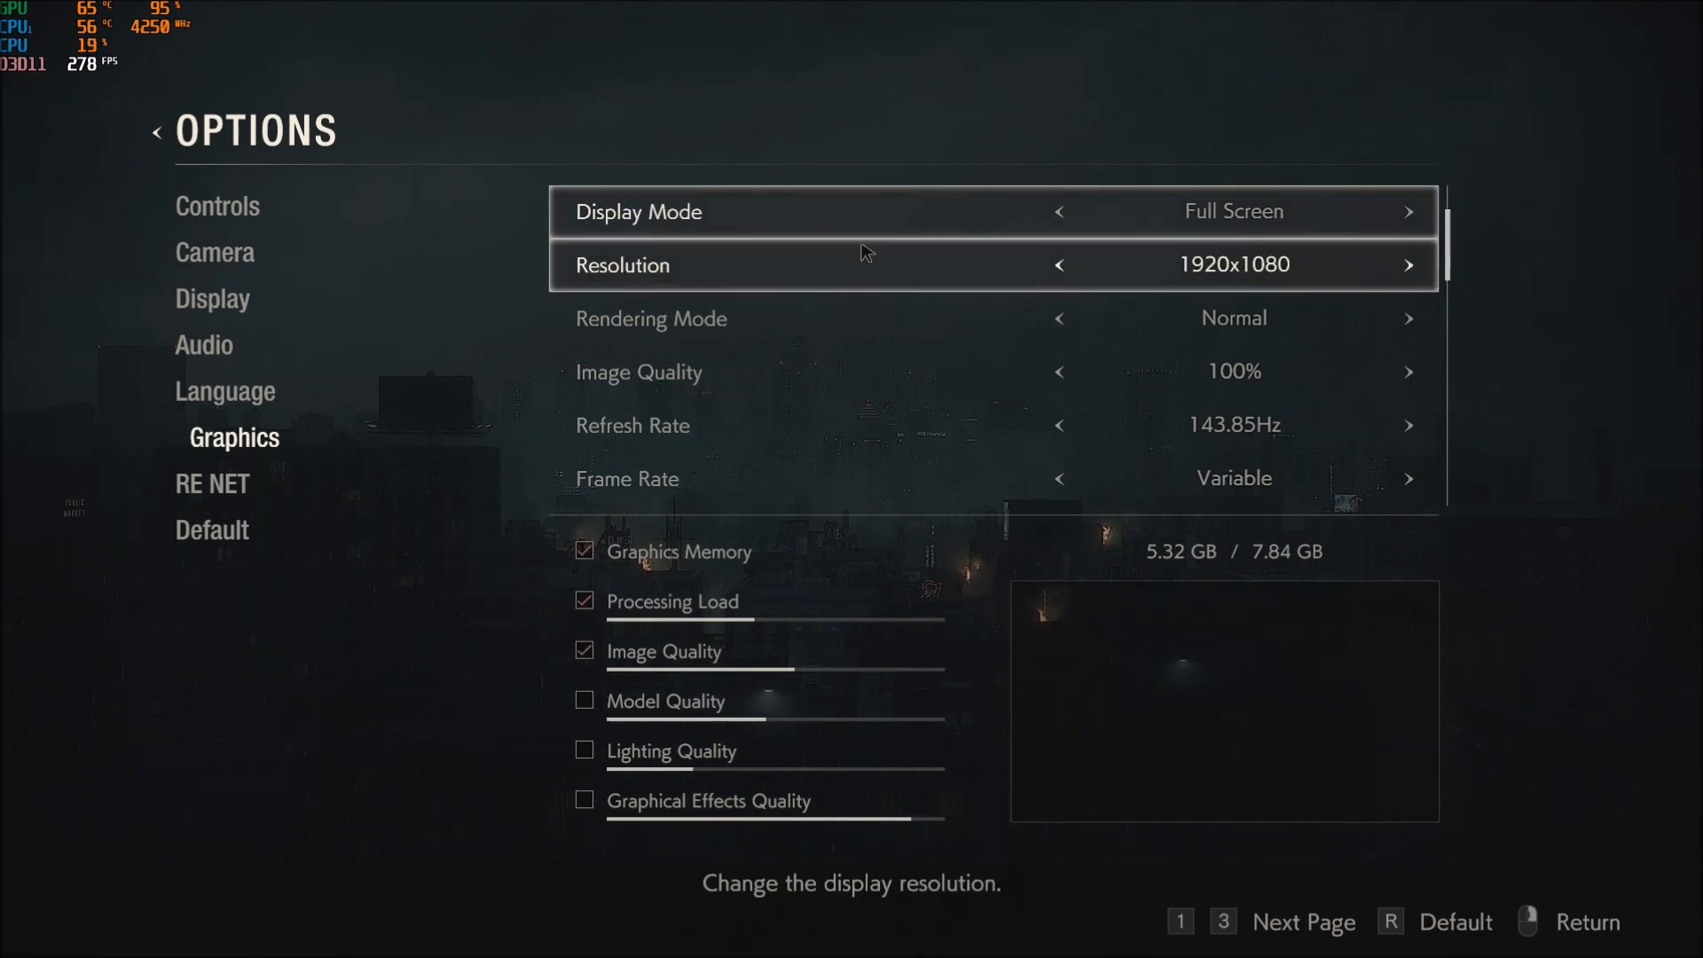
# - Raise texture quality to High (6 GB) and dismiss the high memory usage warning
pyautogui.press('down')
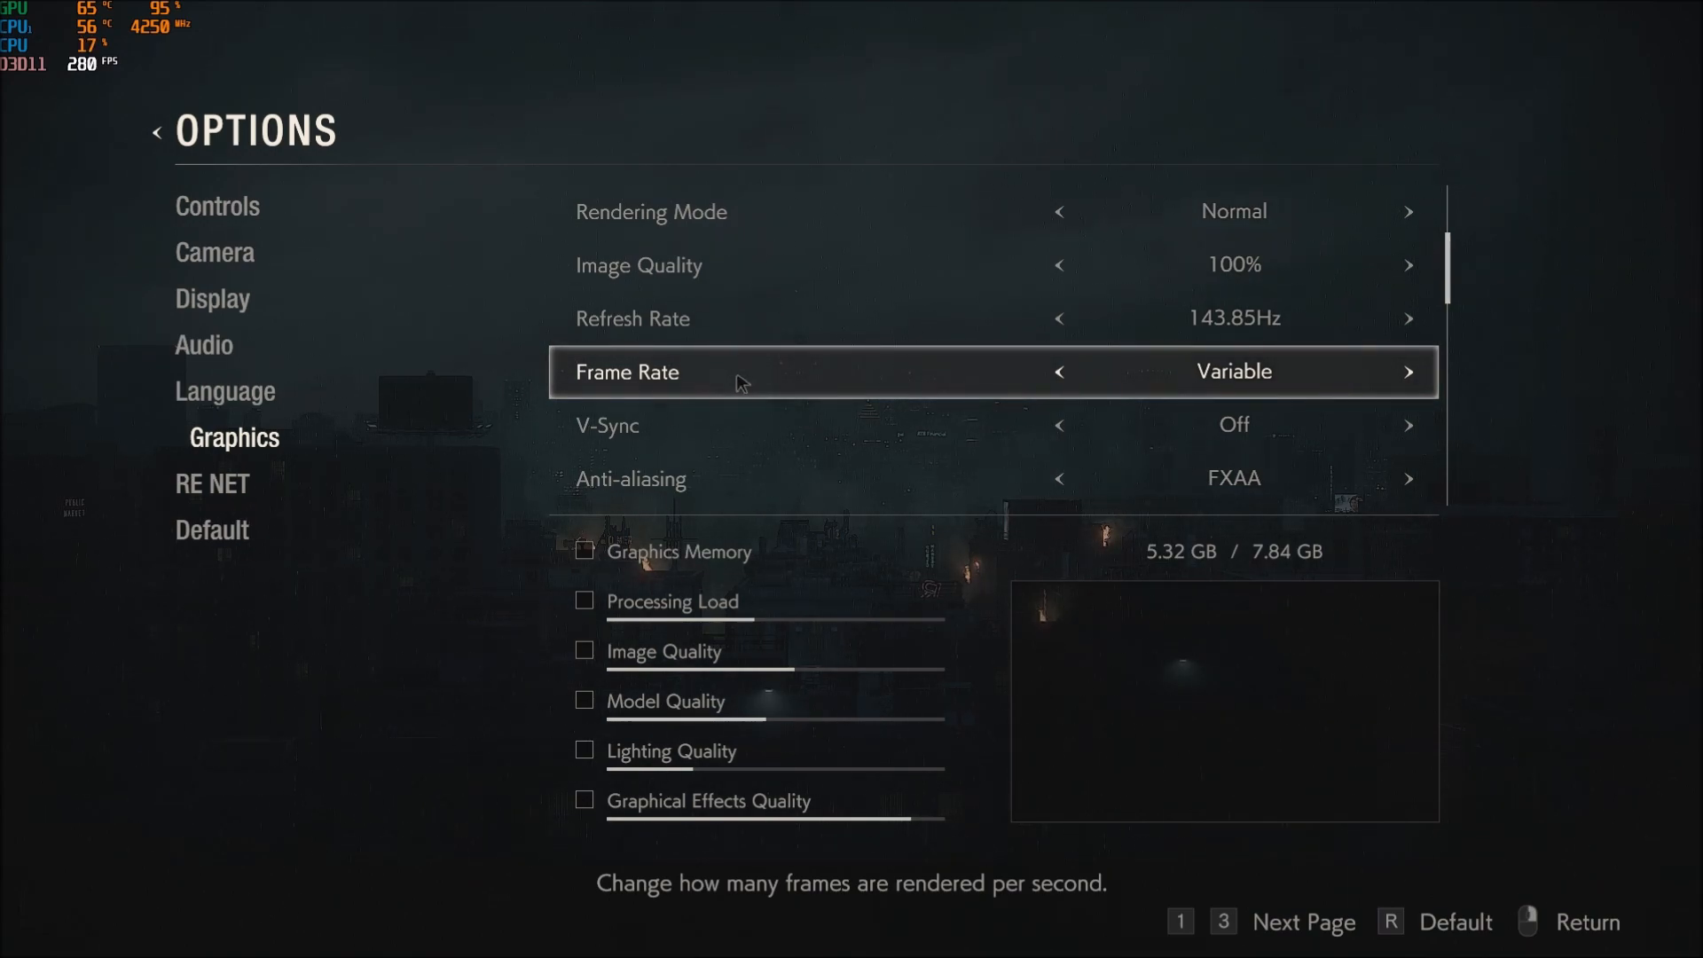
pyautogui.scroll(-3)
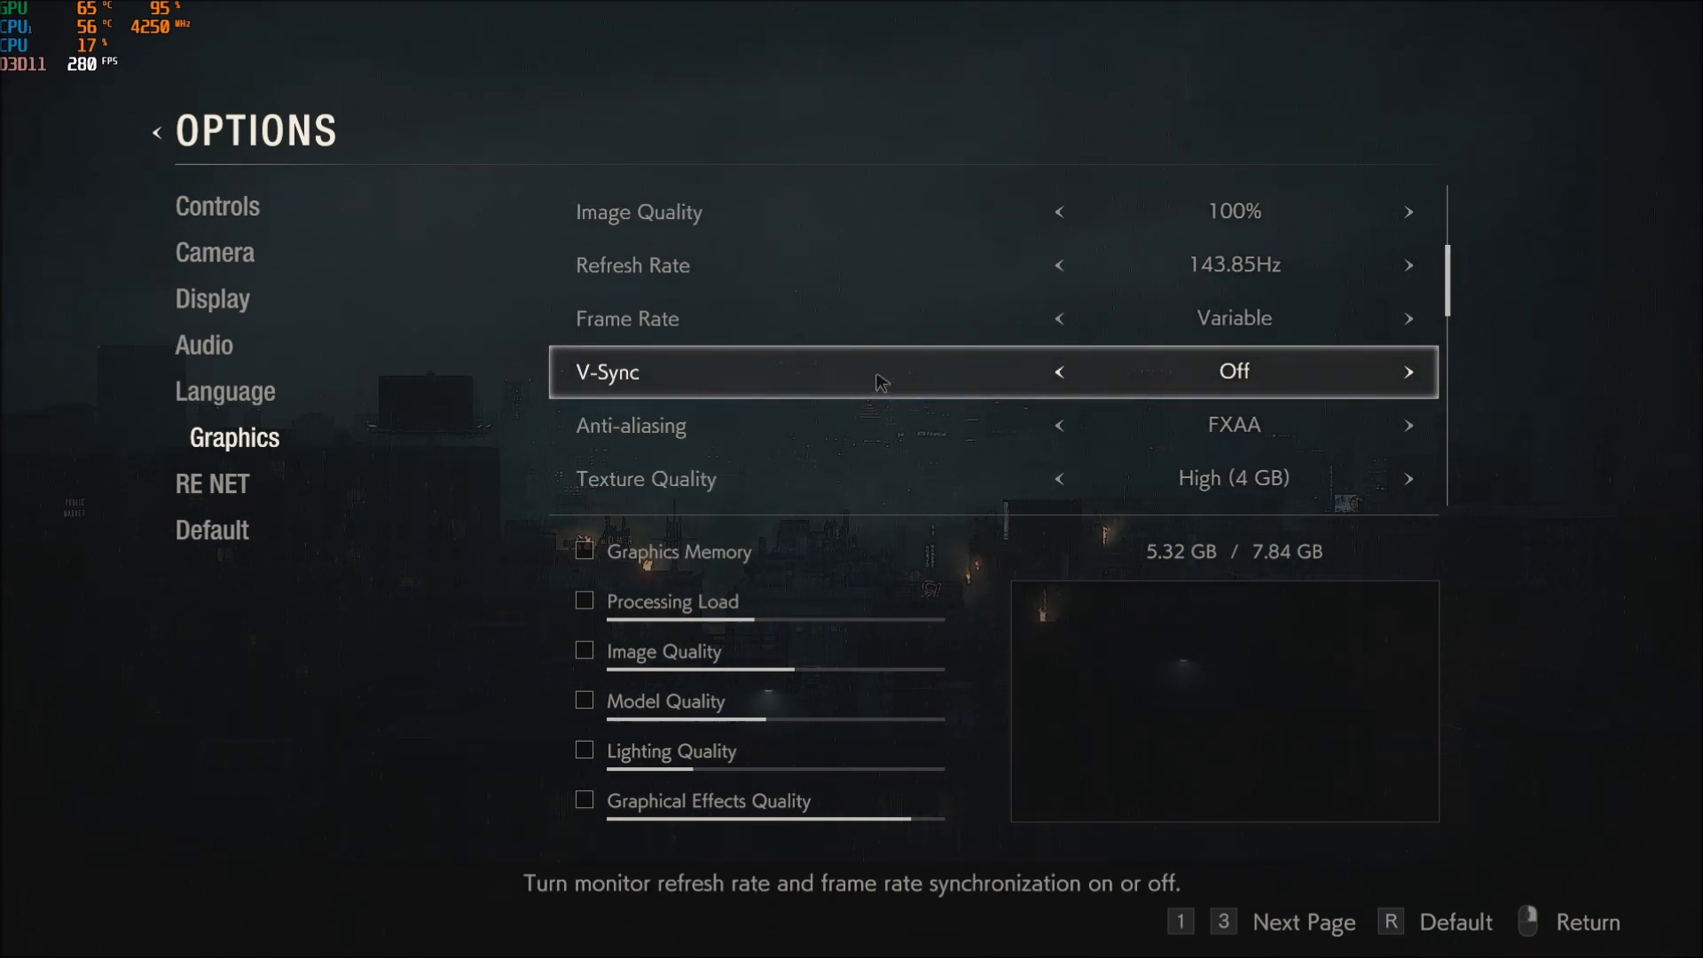
pyautogui.scroll(-3)
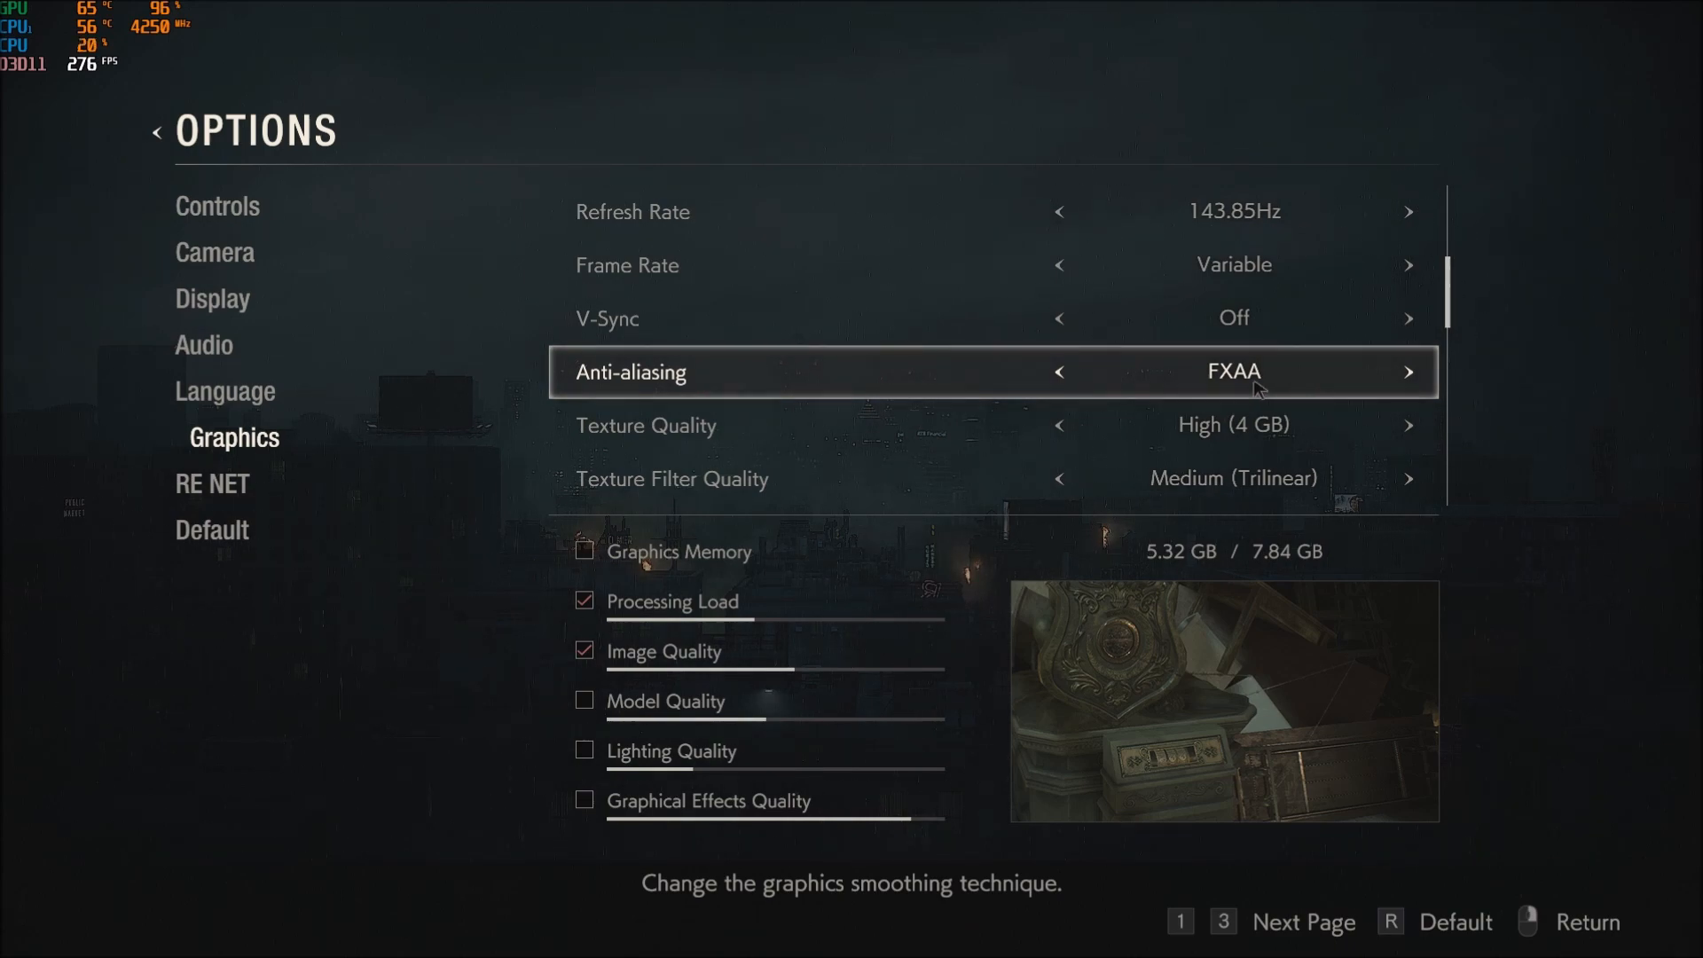
pyautogui.scroll(-3)
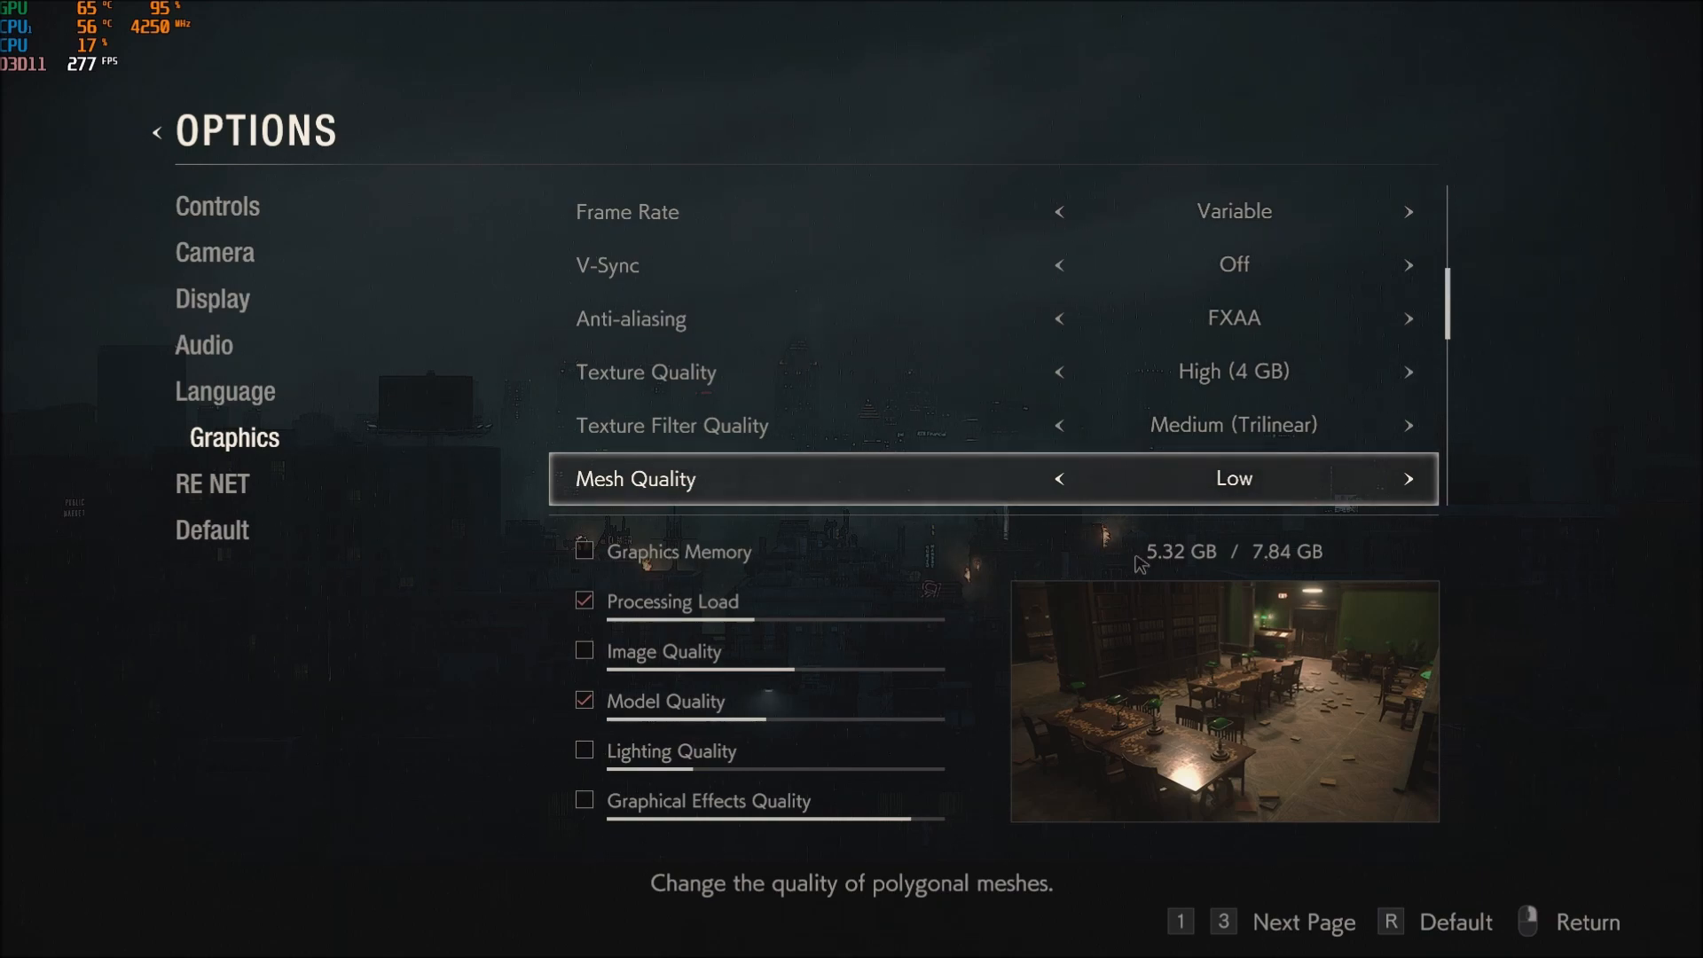
pyautogui.moveTo(1192, 562)
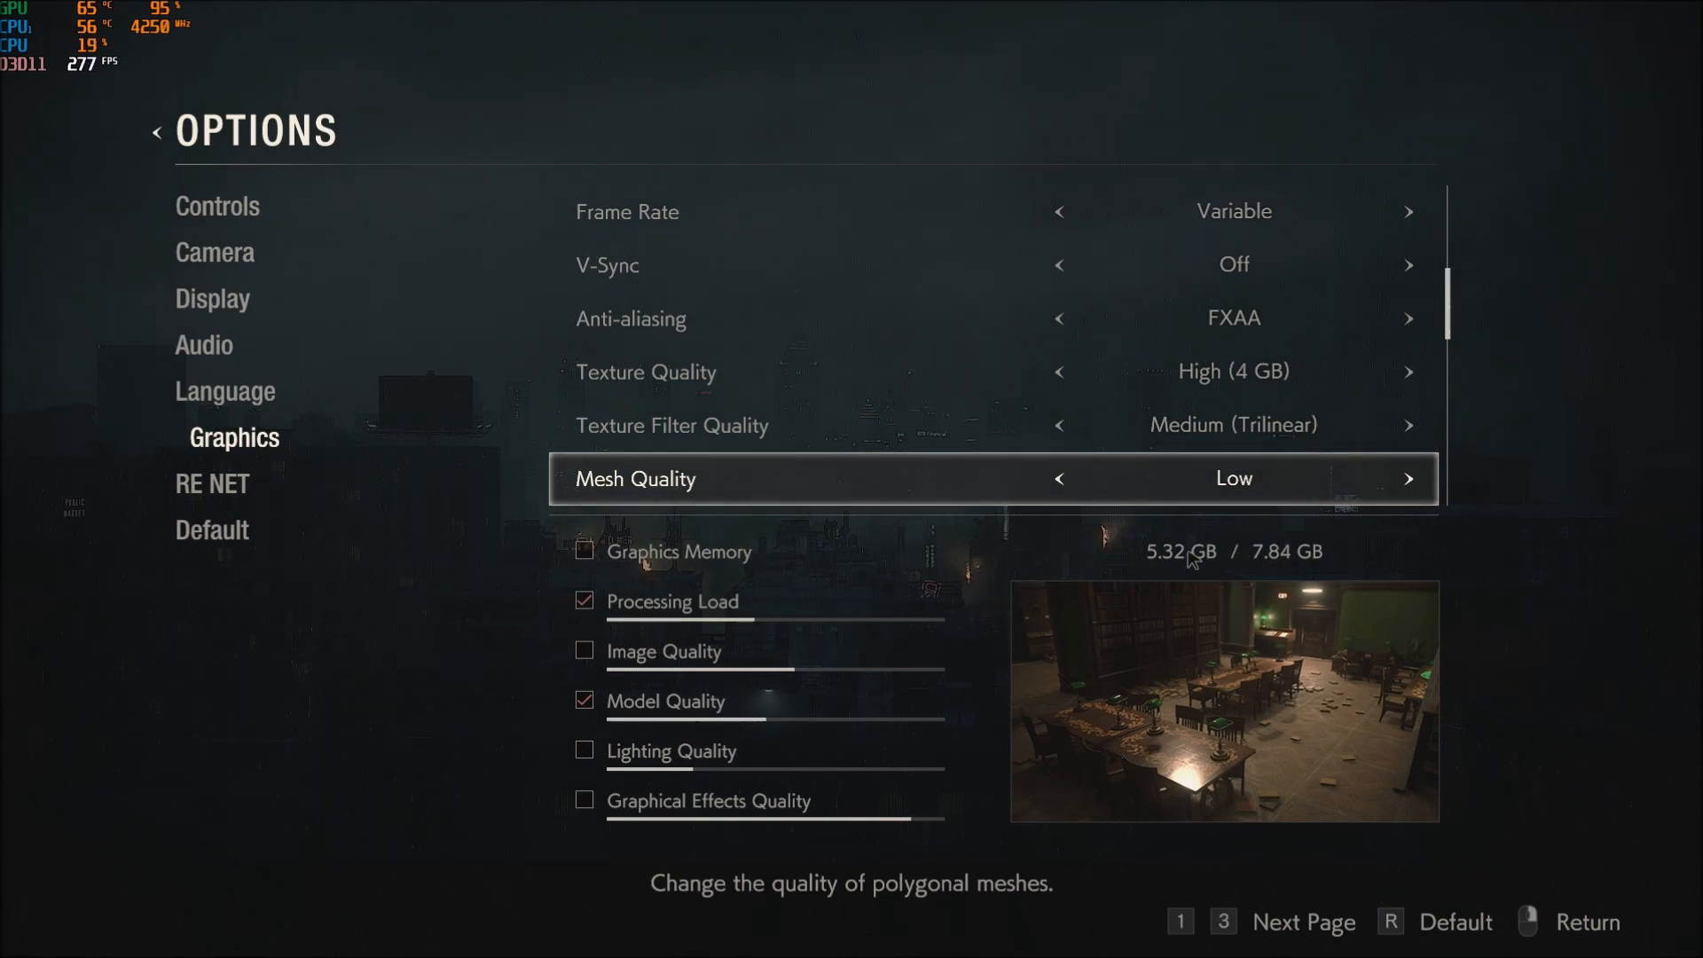
pyautogui.click(1407, 371)
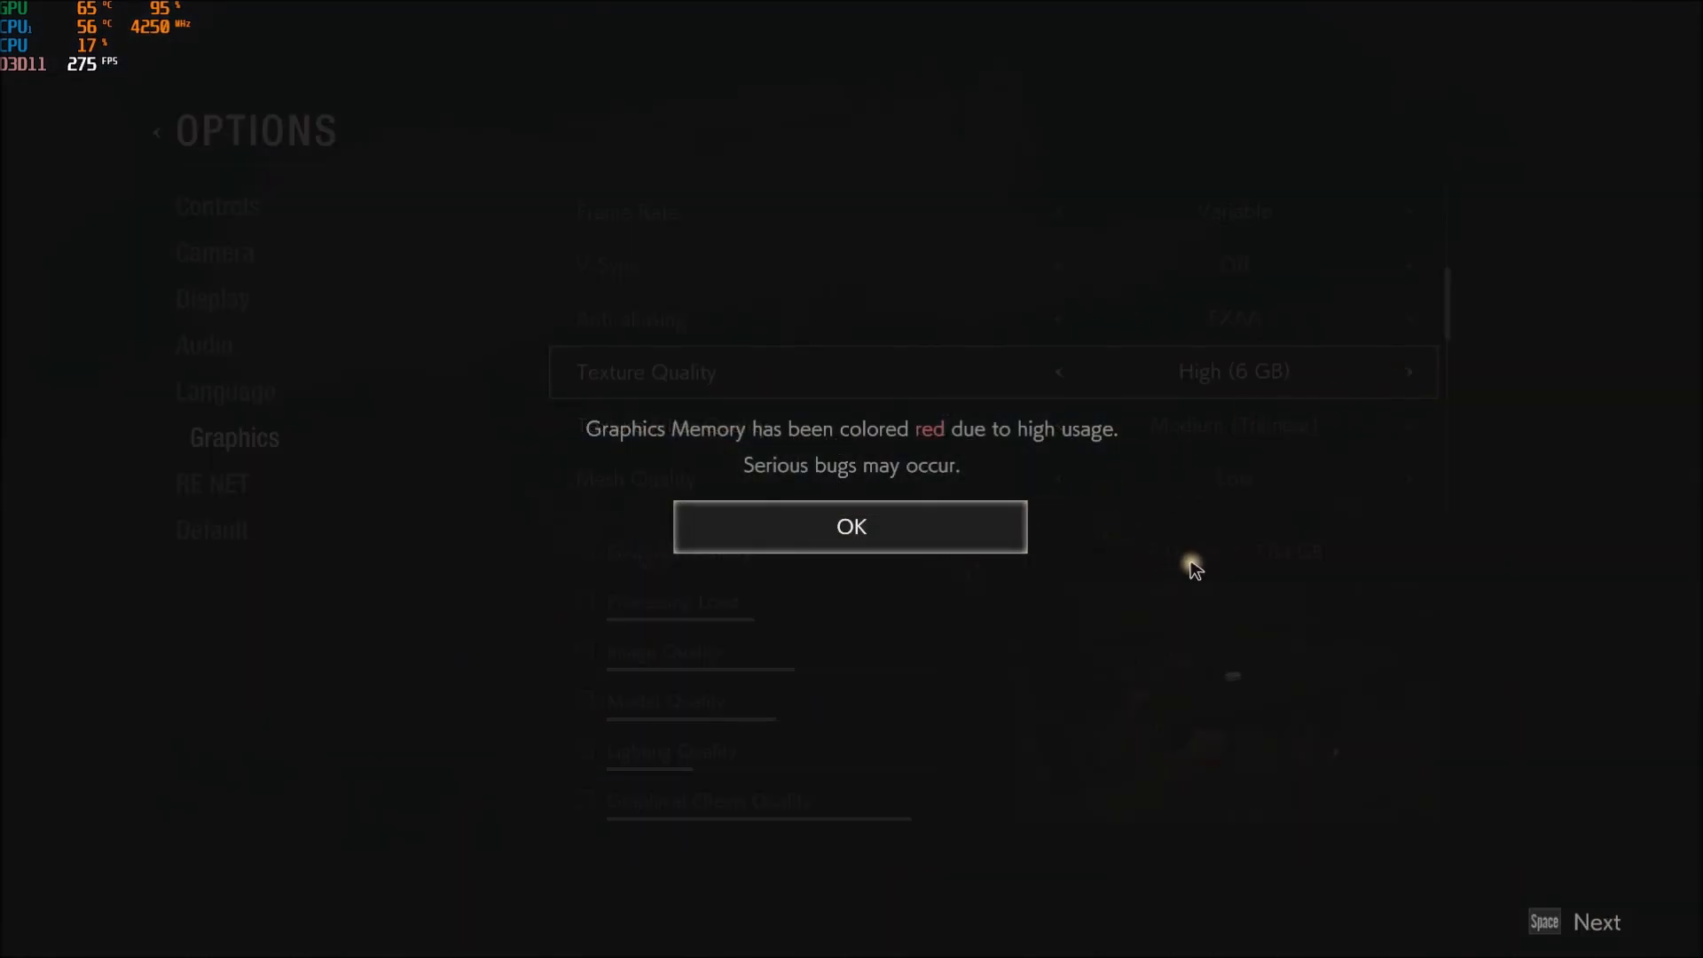
pyautogui.moveTo(858, 573)
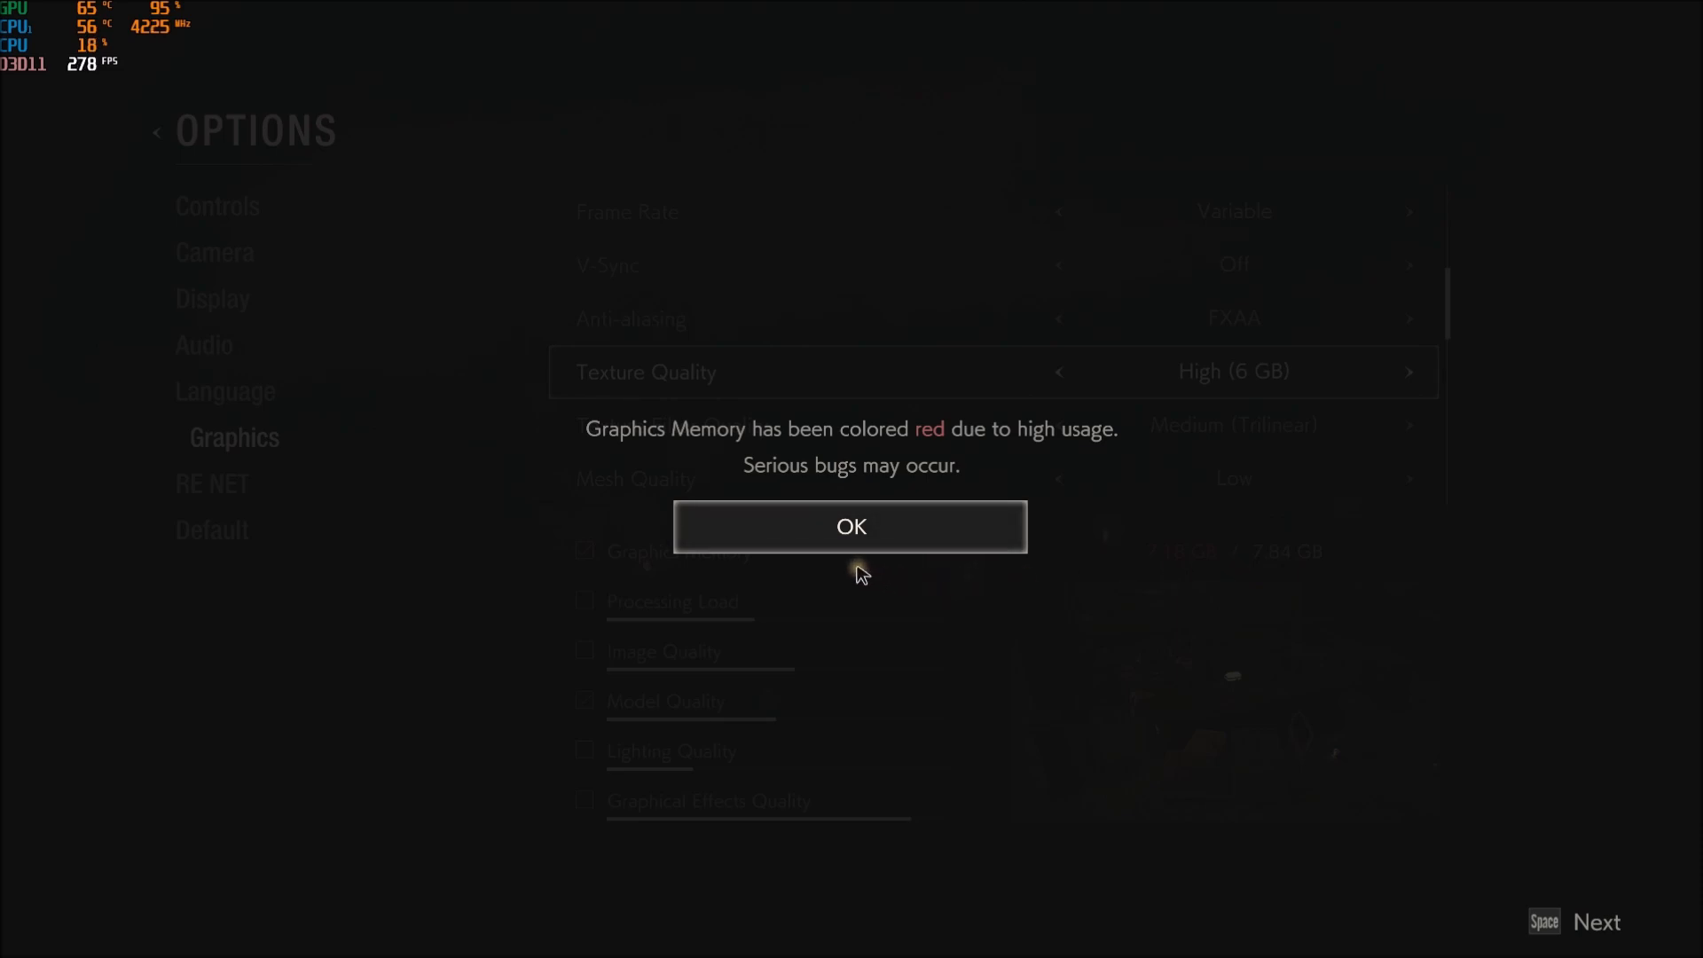
pyautogui.click(850, 527)
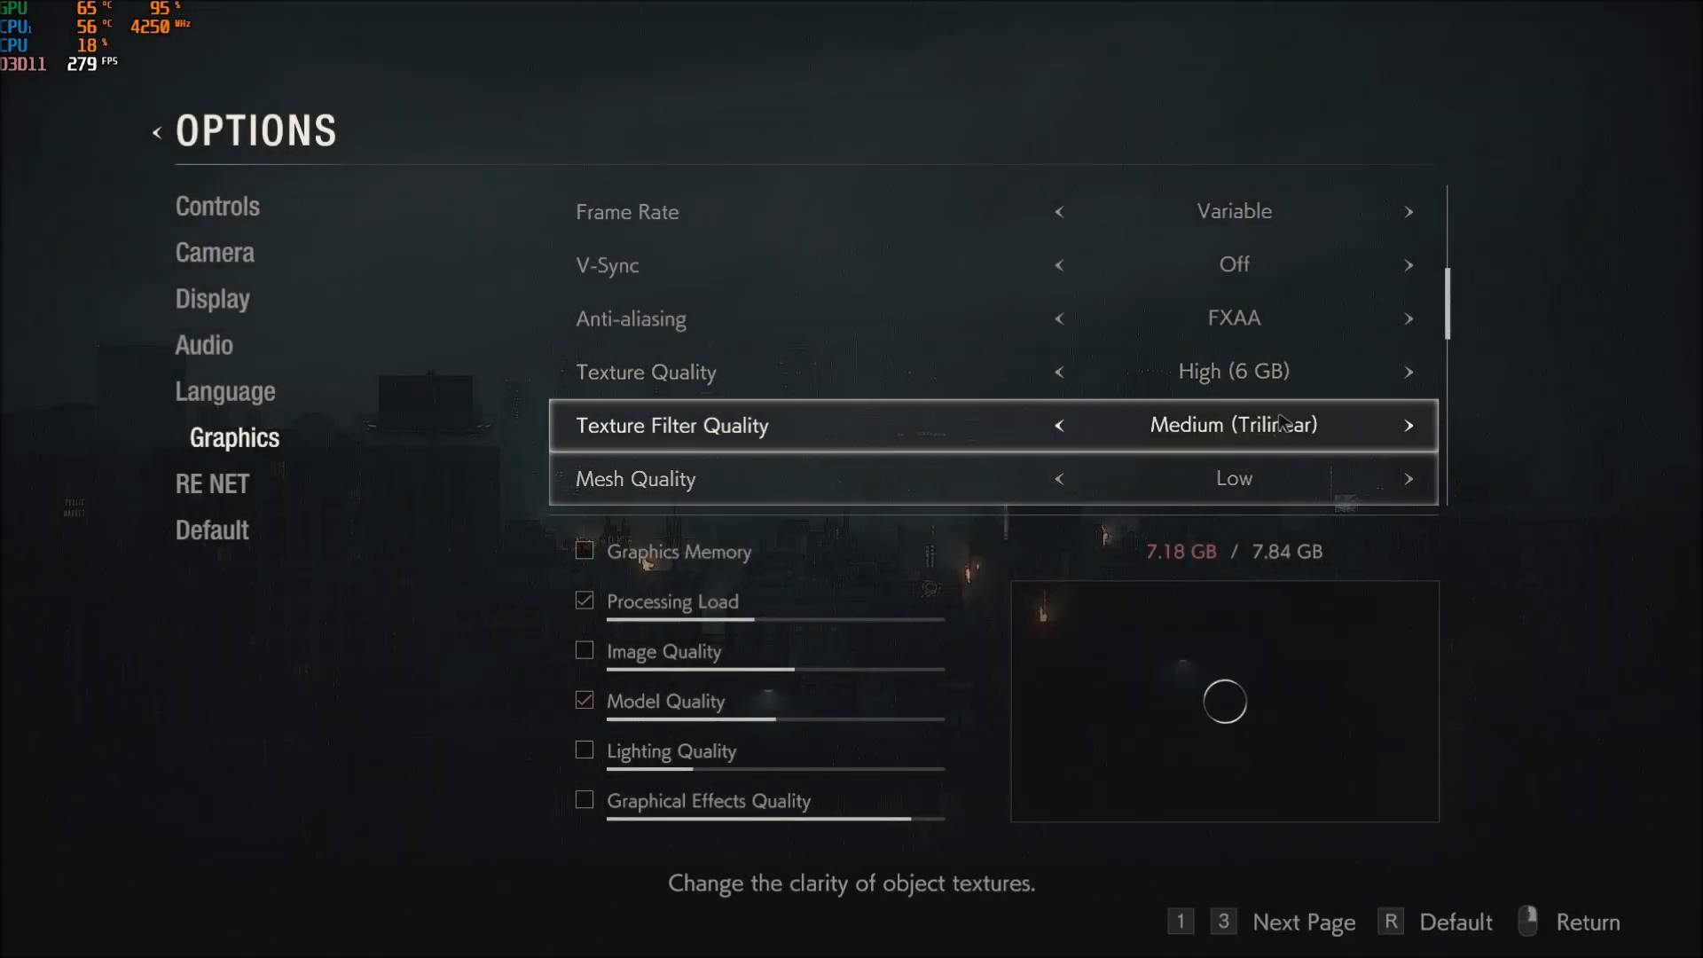
# - Try texture filtering at High (ANISO x2), then keep it at Medium (Trilinear)
pyautogui.scroll(-3)
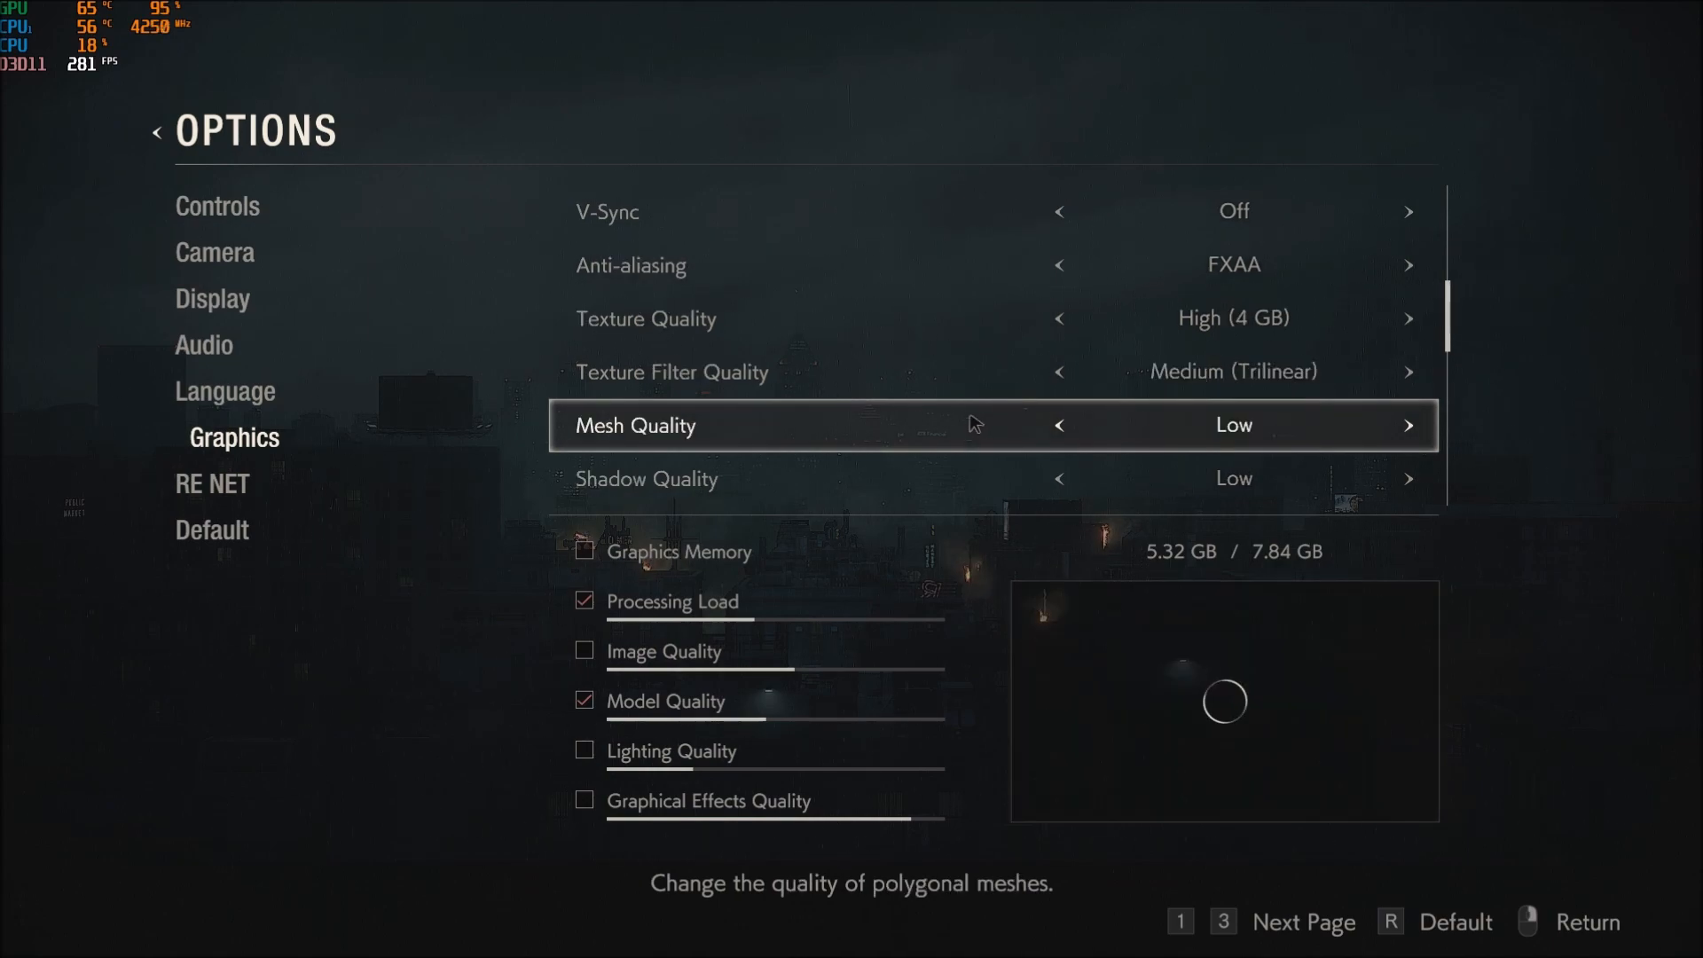
pyautogui.press('up')
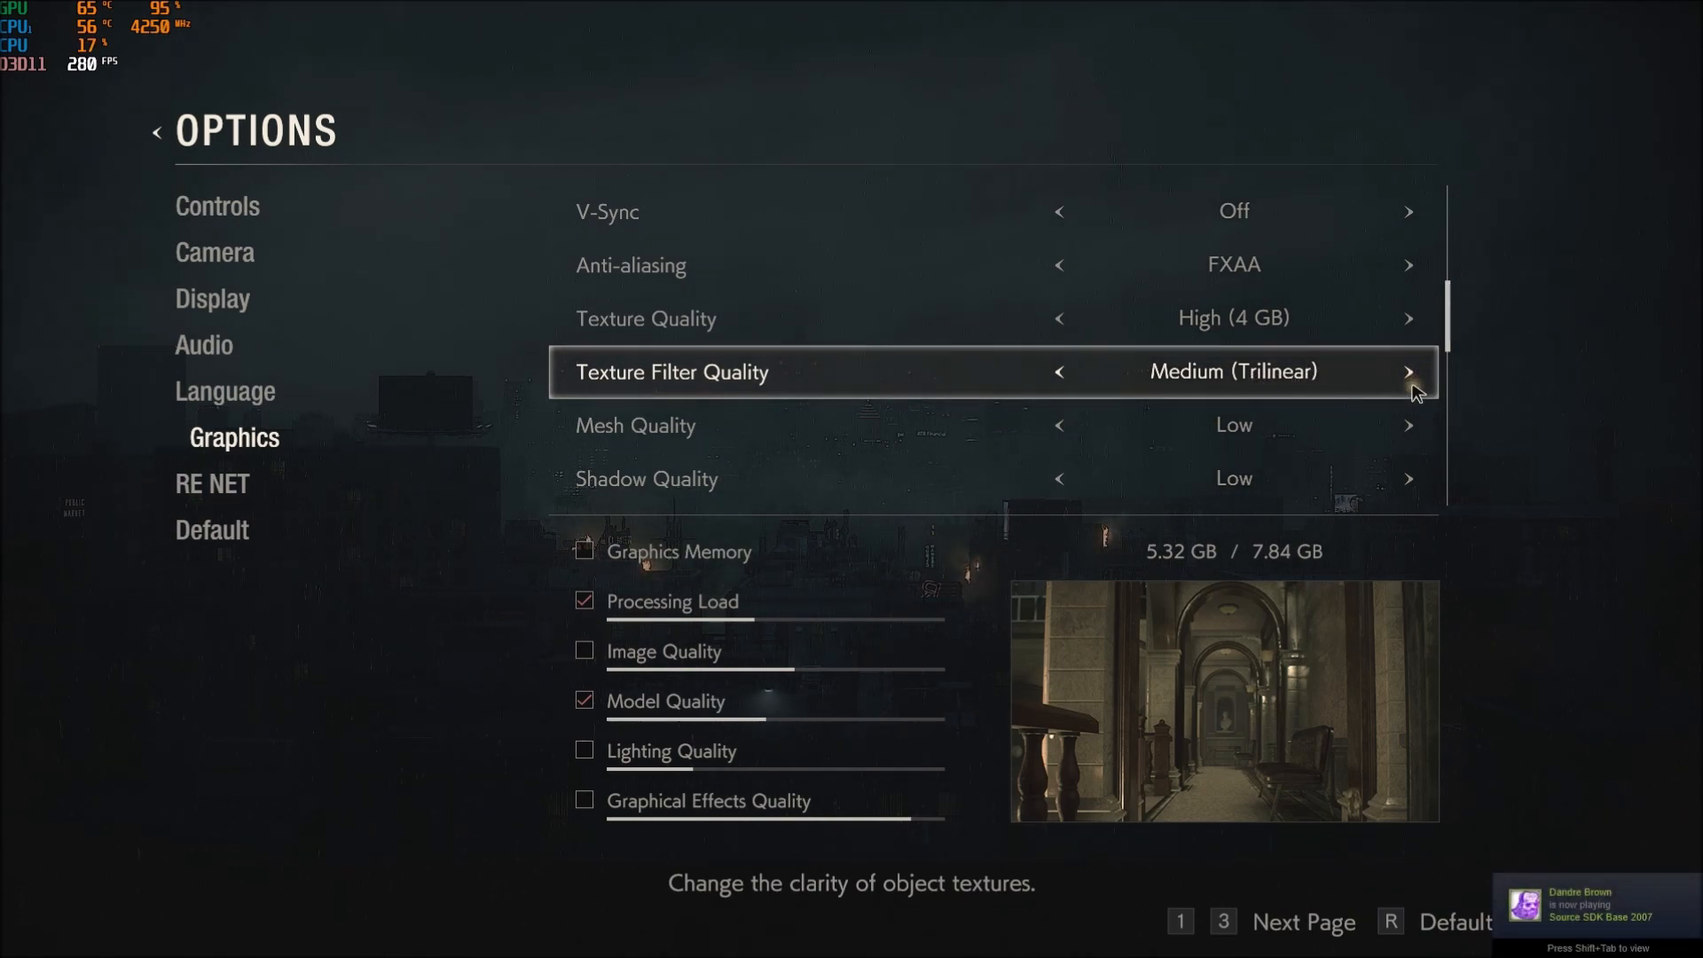
pyautogui.click(1407, 370)
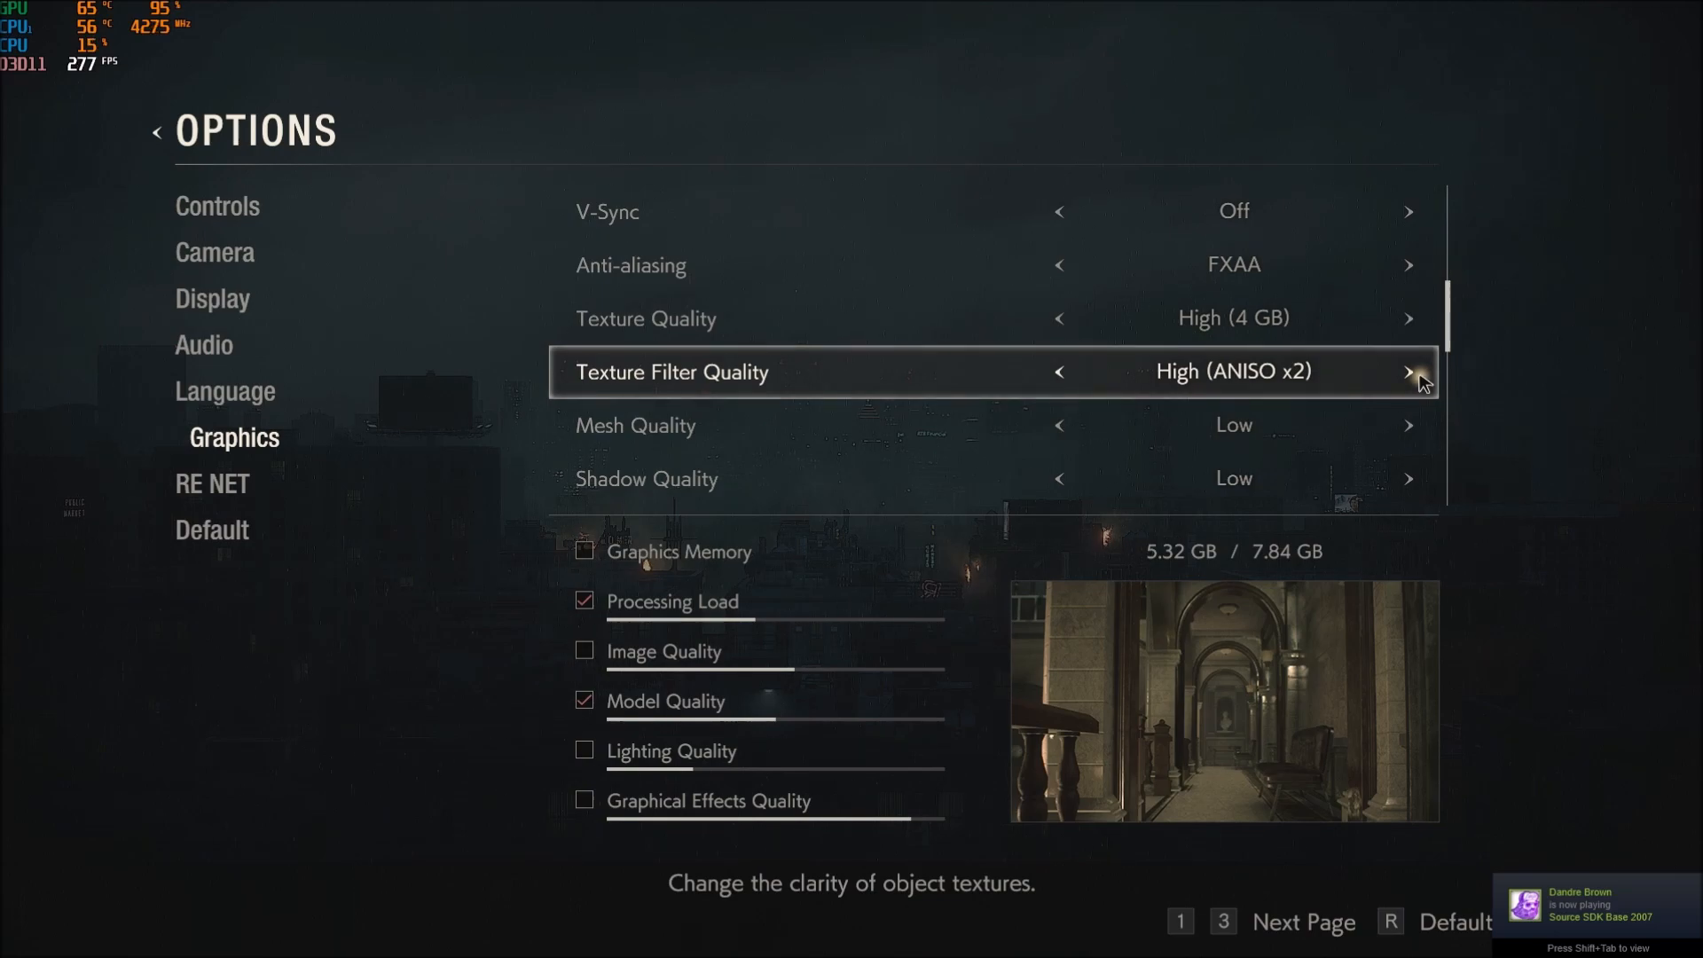
pyautogui.click(1058, 370)
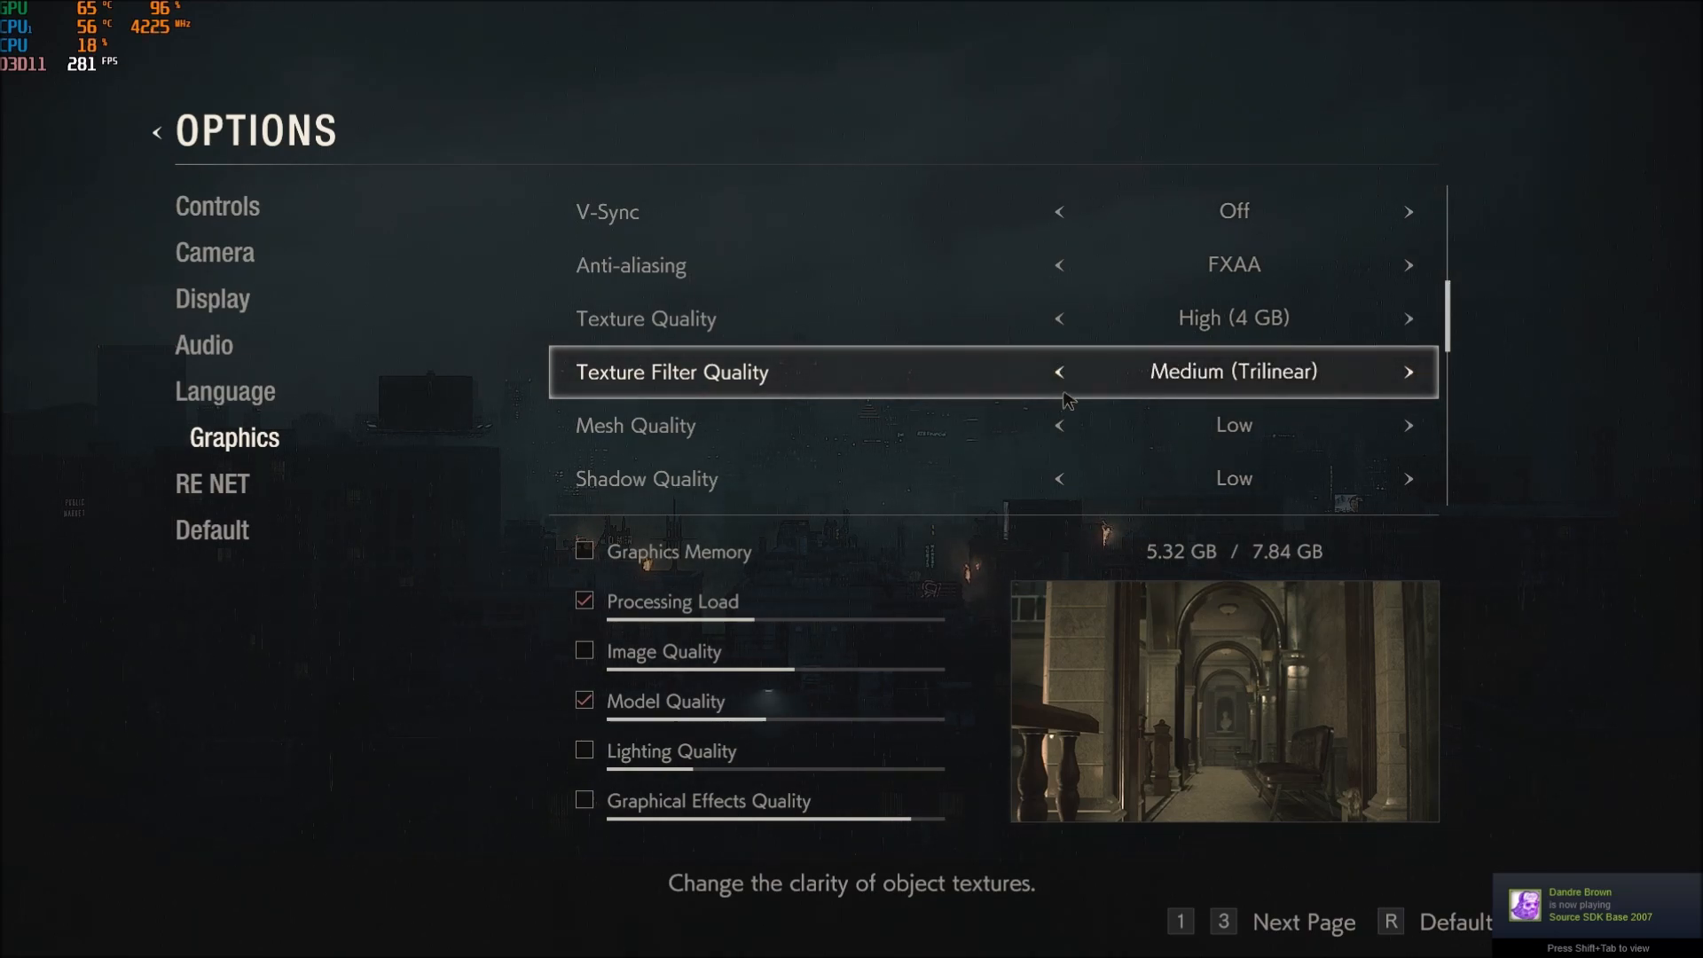
pyautogui.scroll(-3)
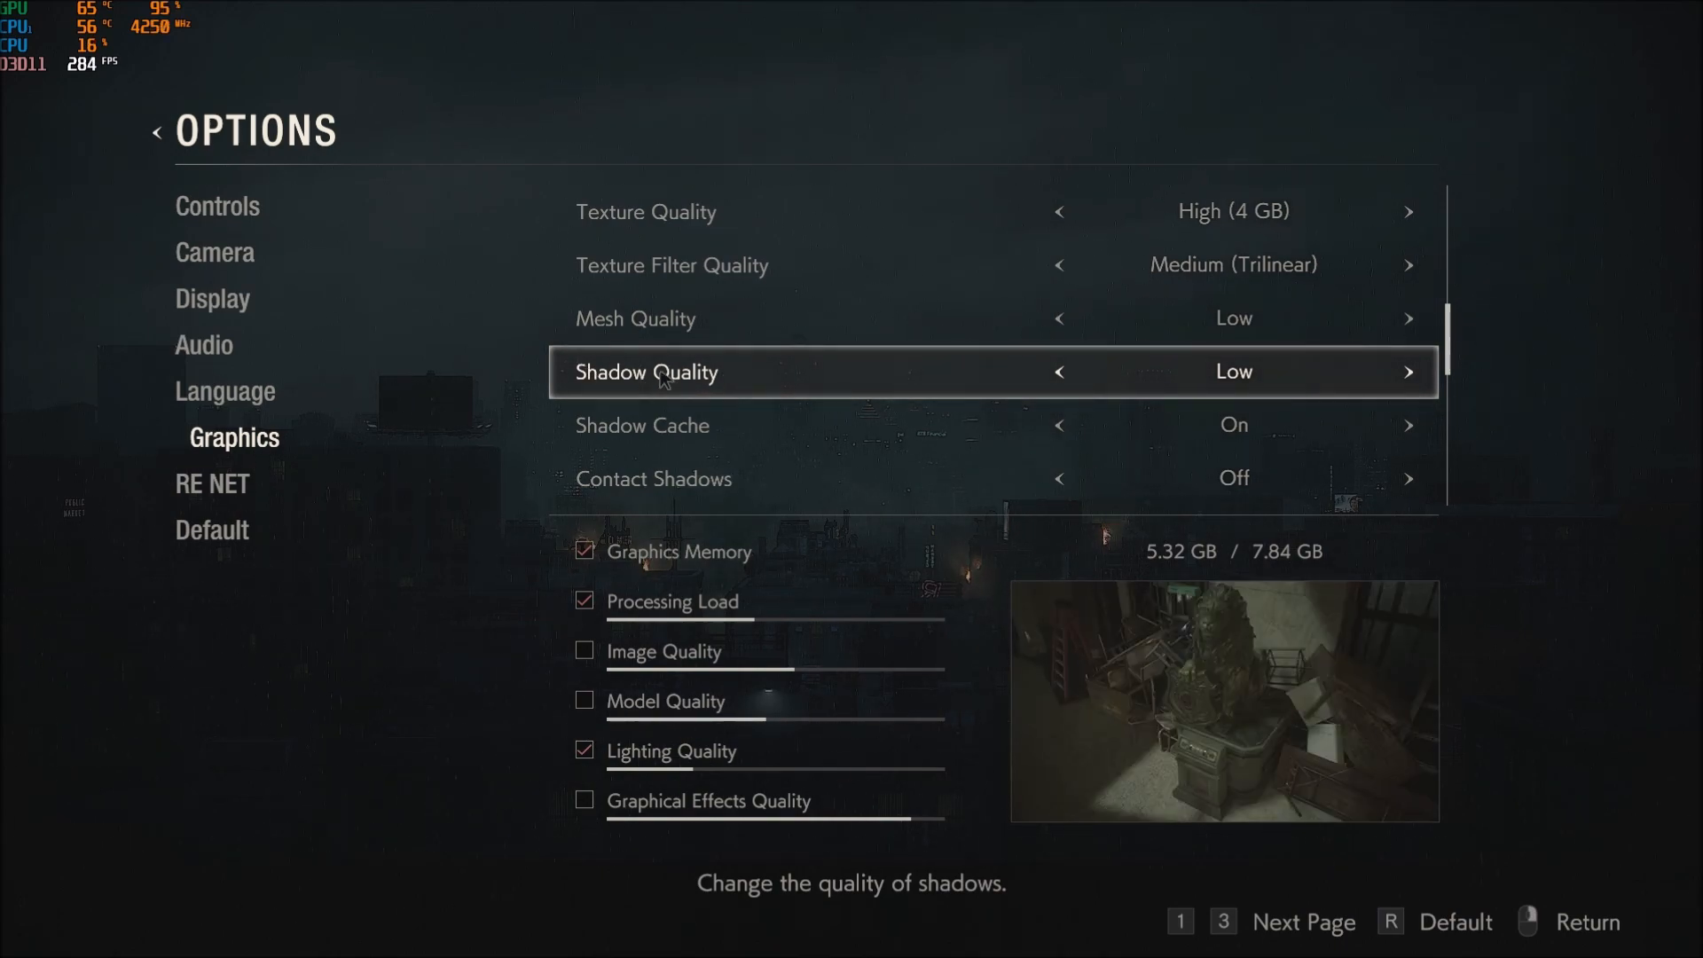
pyautogui.moveTo(733, 377)
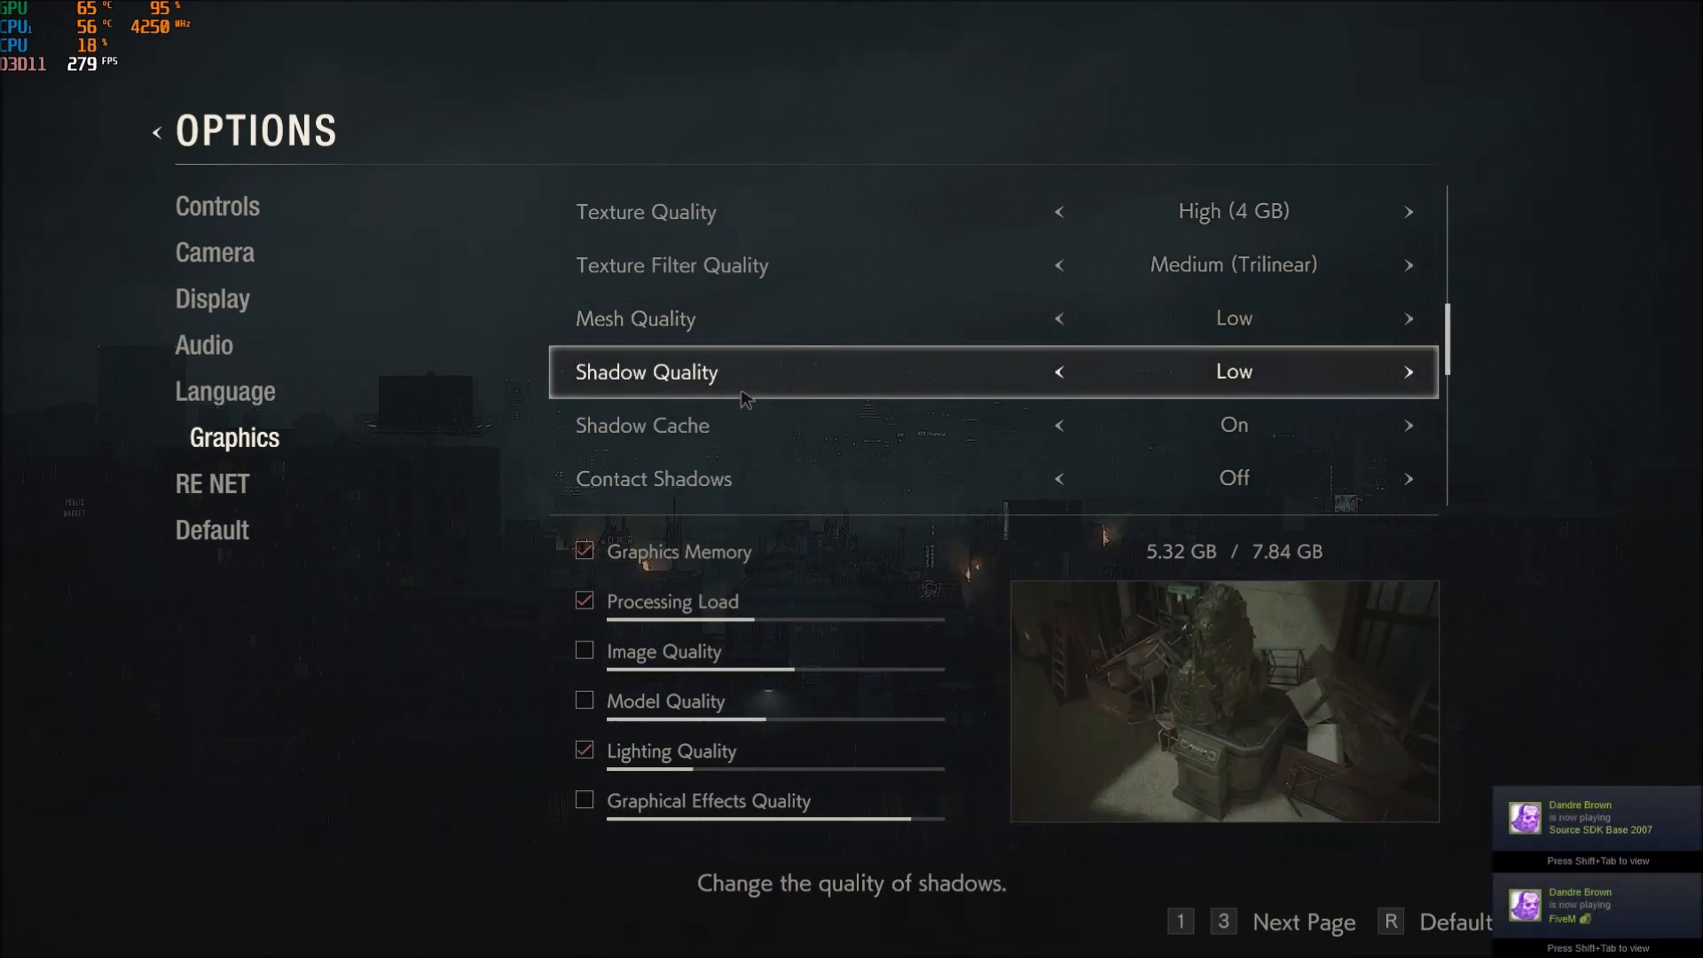
pyautogui.press('up')
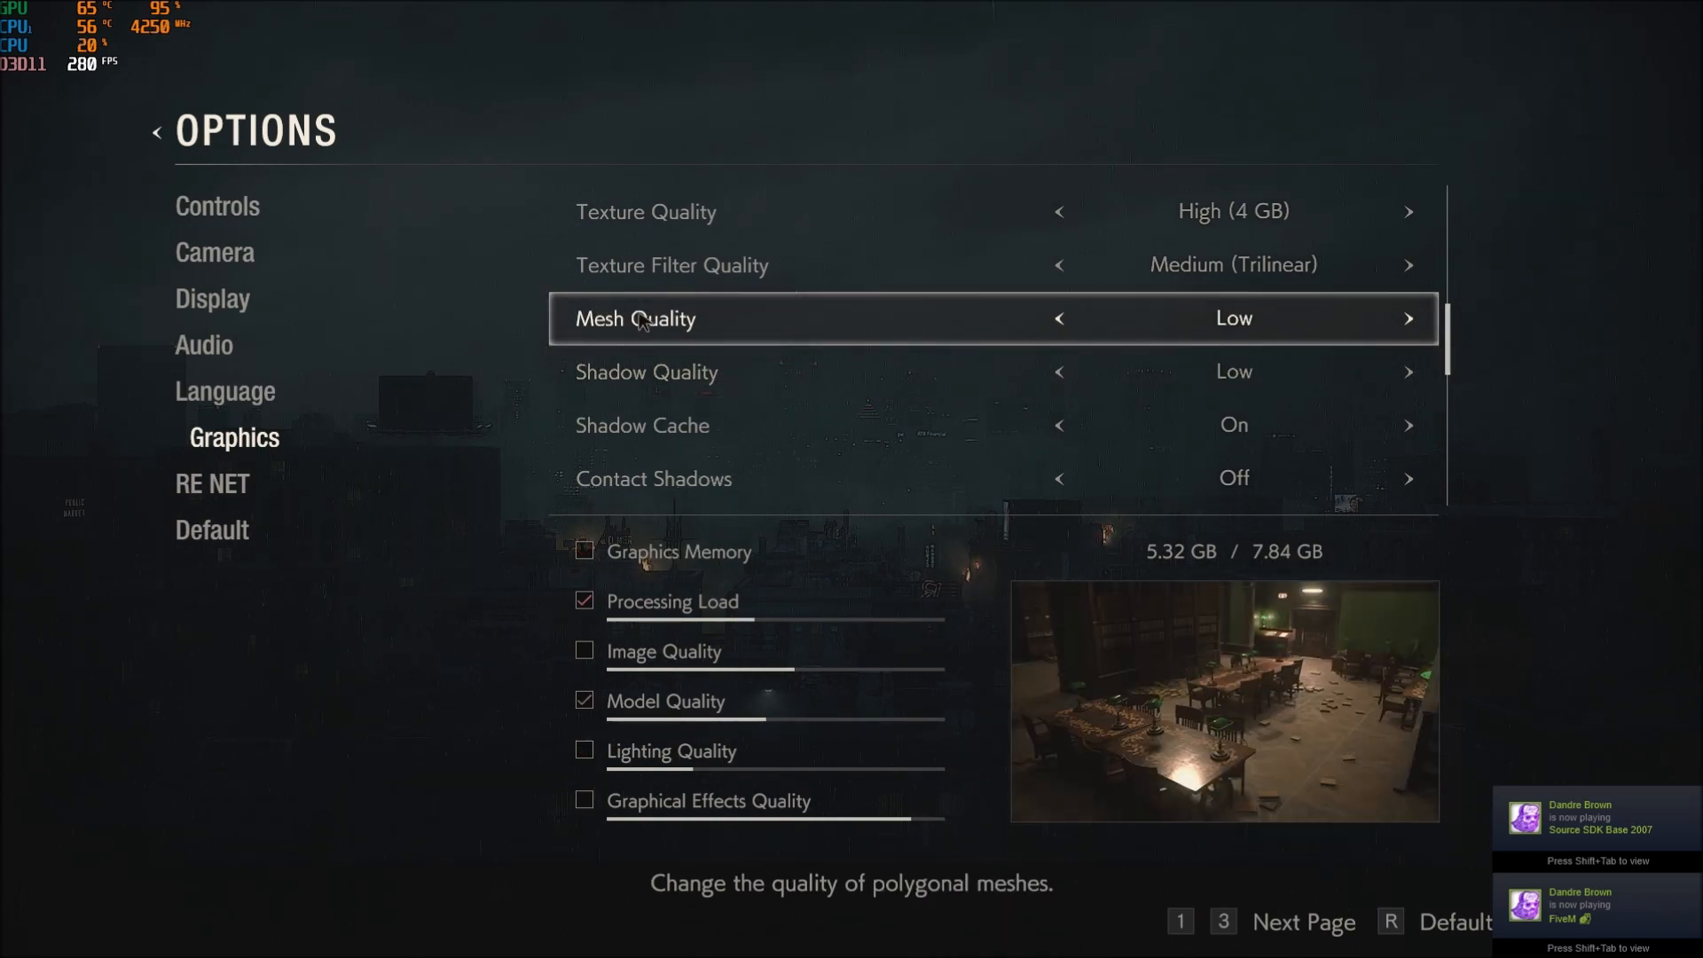
pyautogui.moveTo(701, 328)
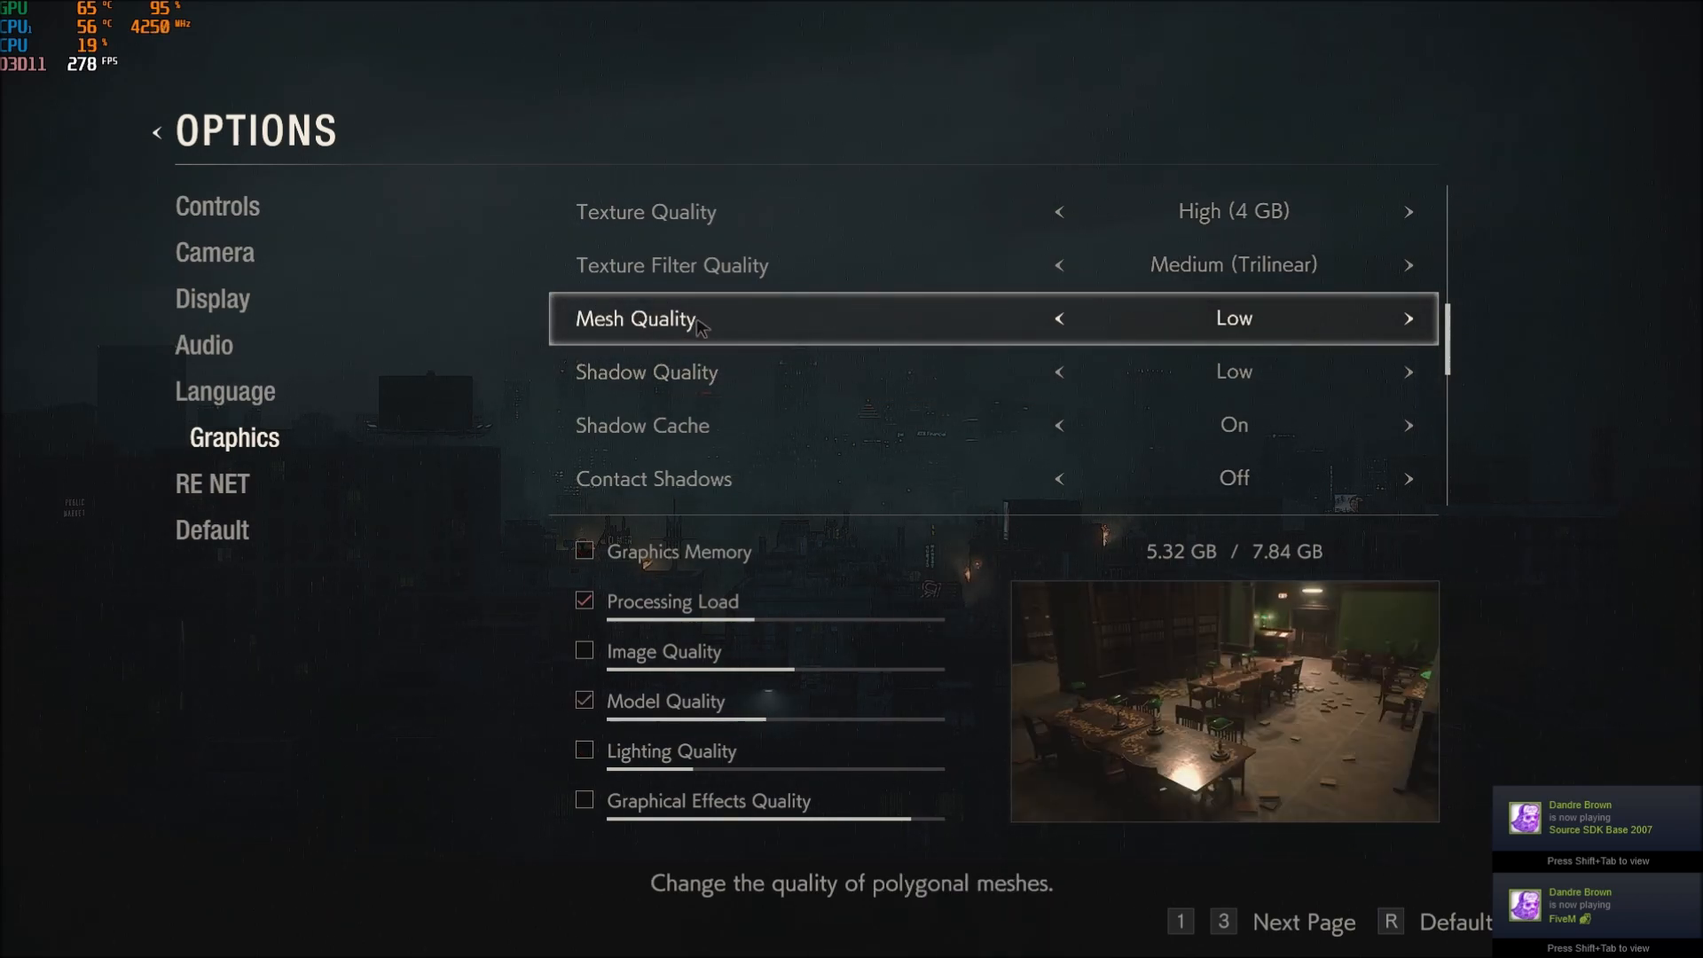
# - Try volumetric lighting Off, then settle on Low
pyautogui.scroll(-3)
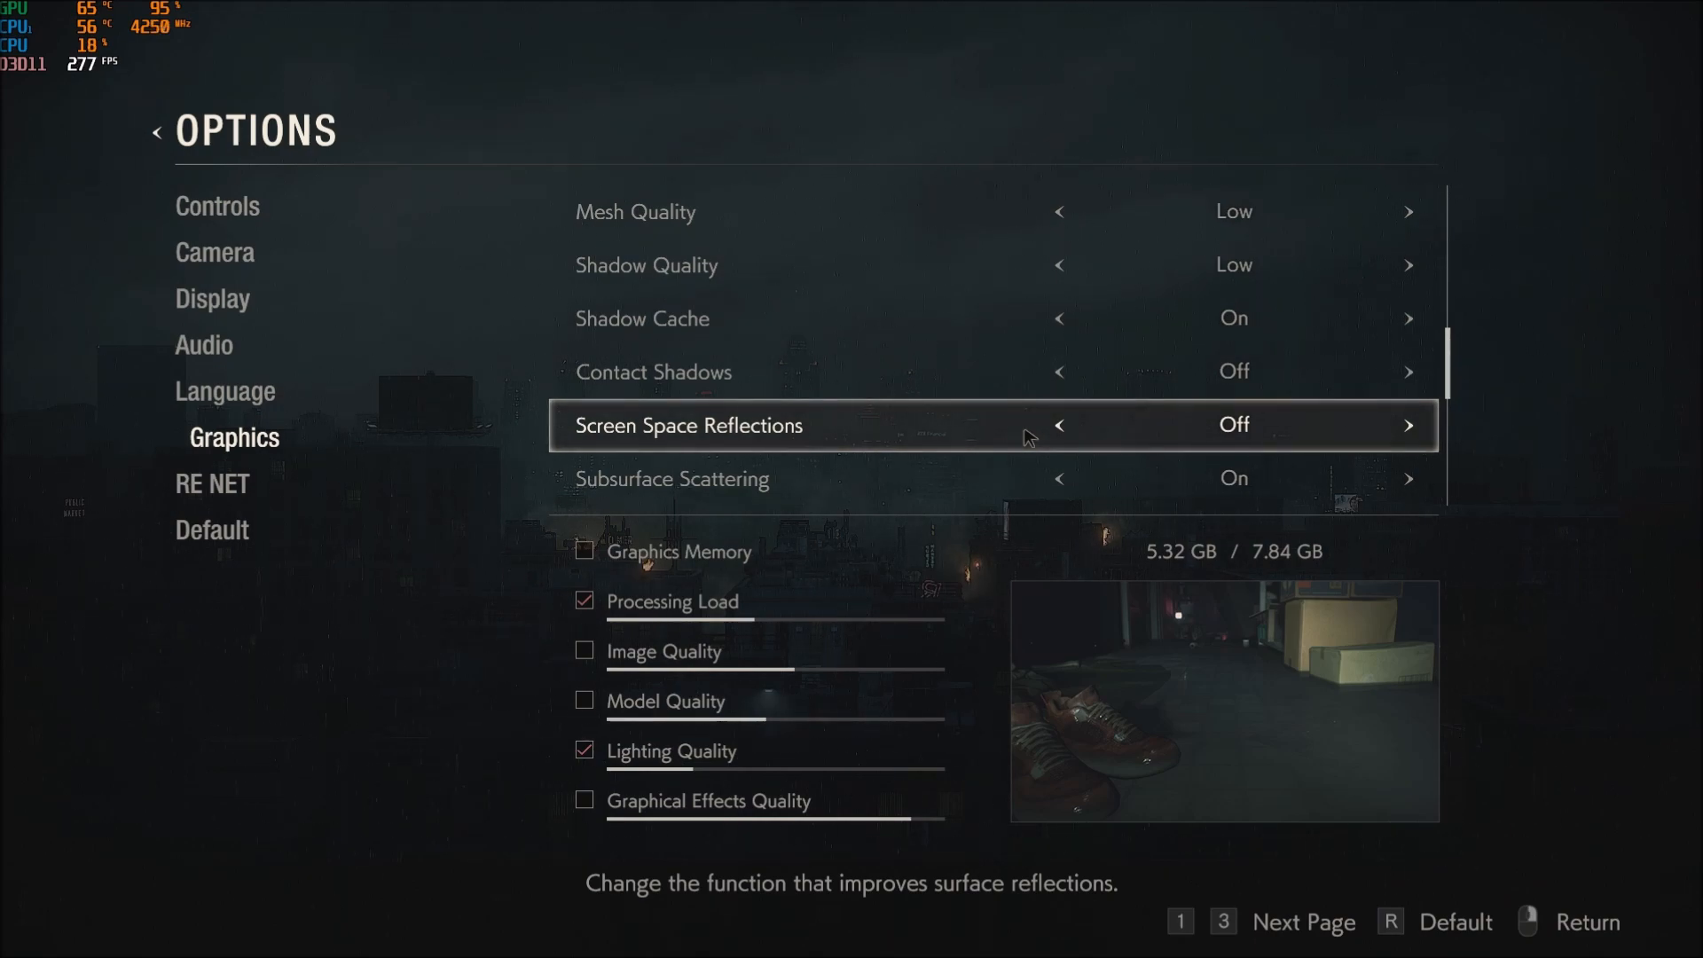
pyautogui.moveTo(782, 440)
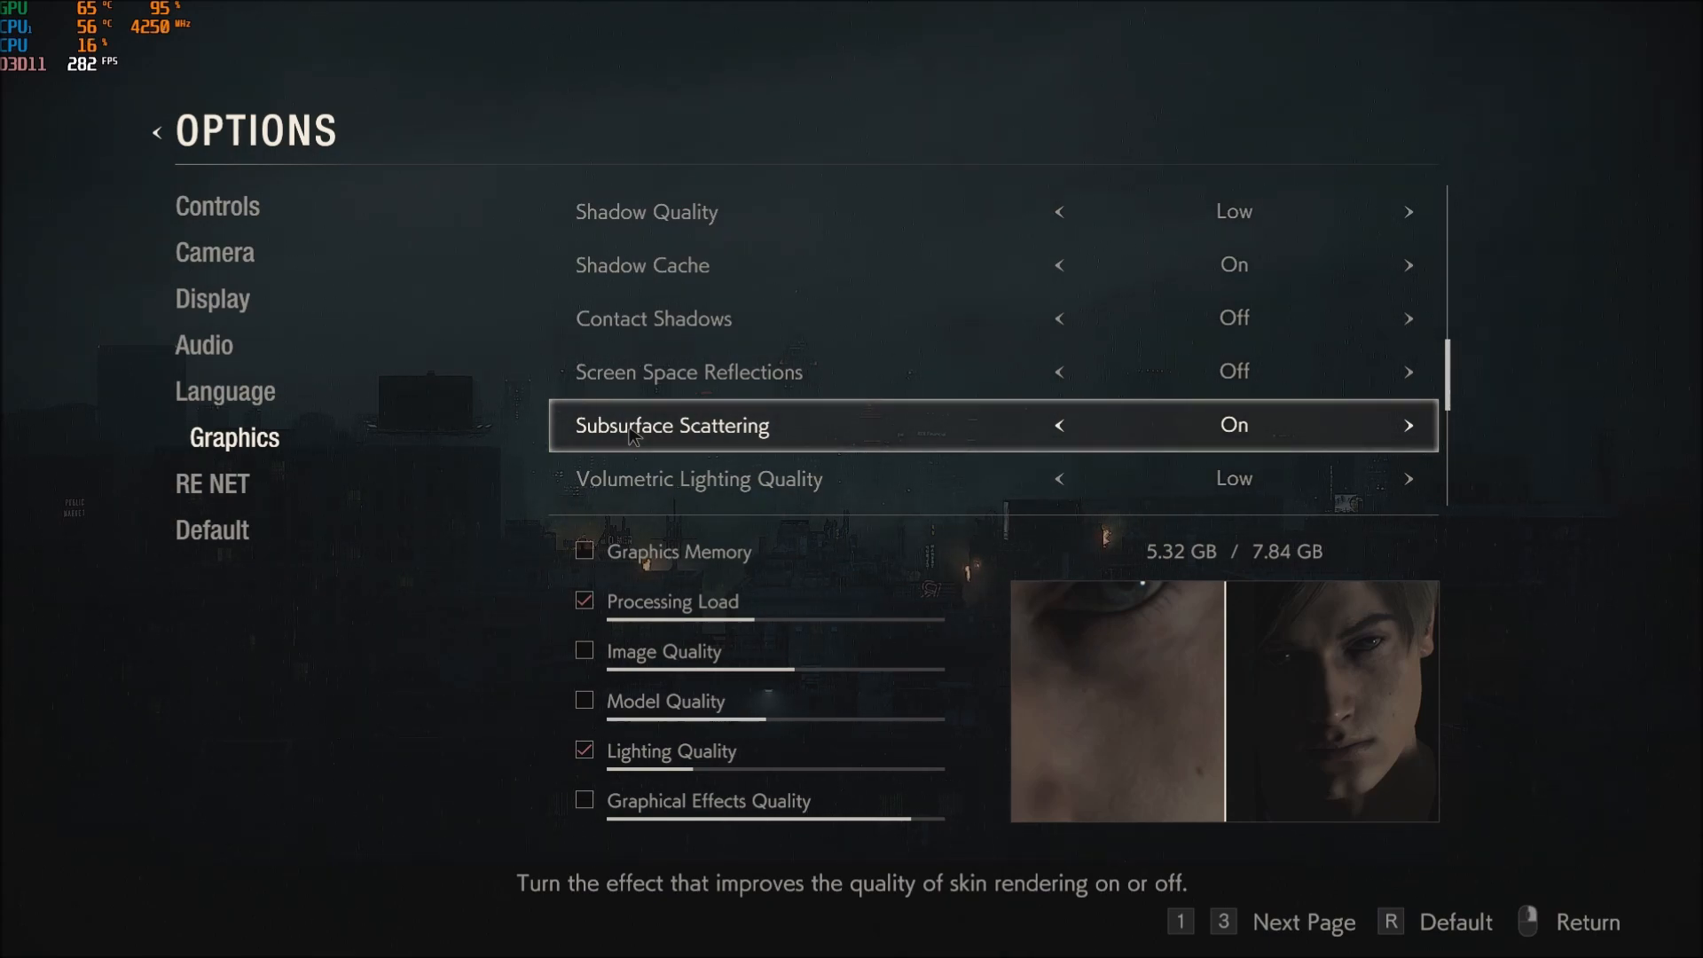
pyautogui.scroll(-3)
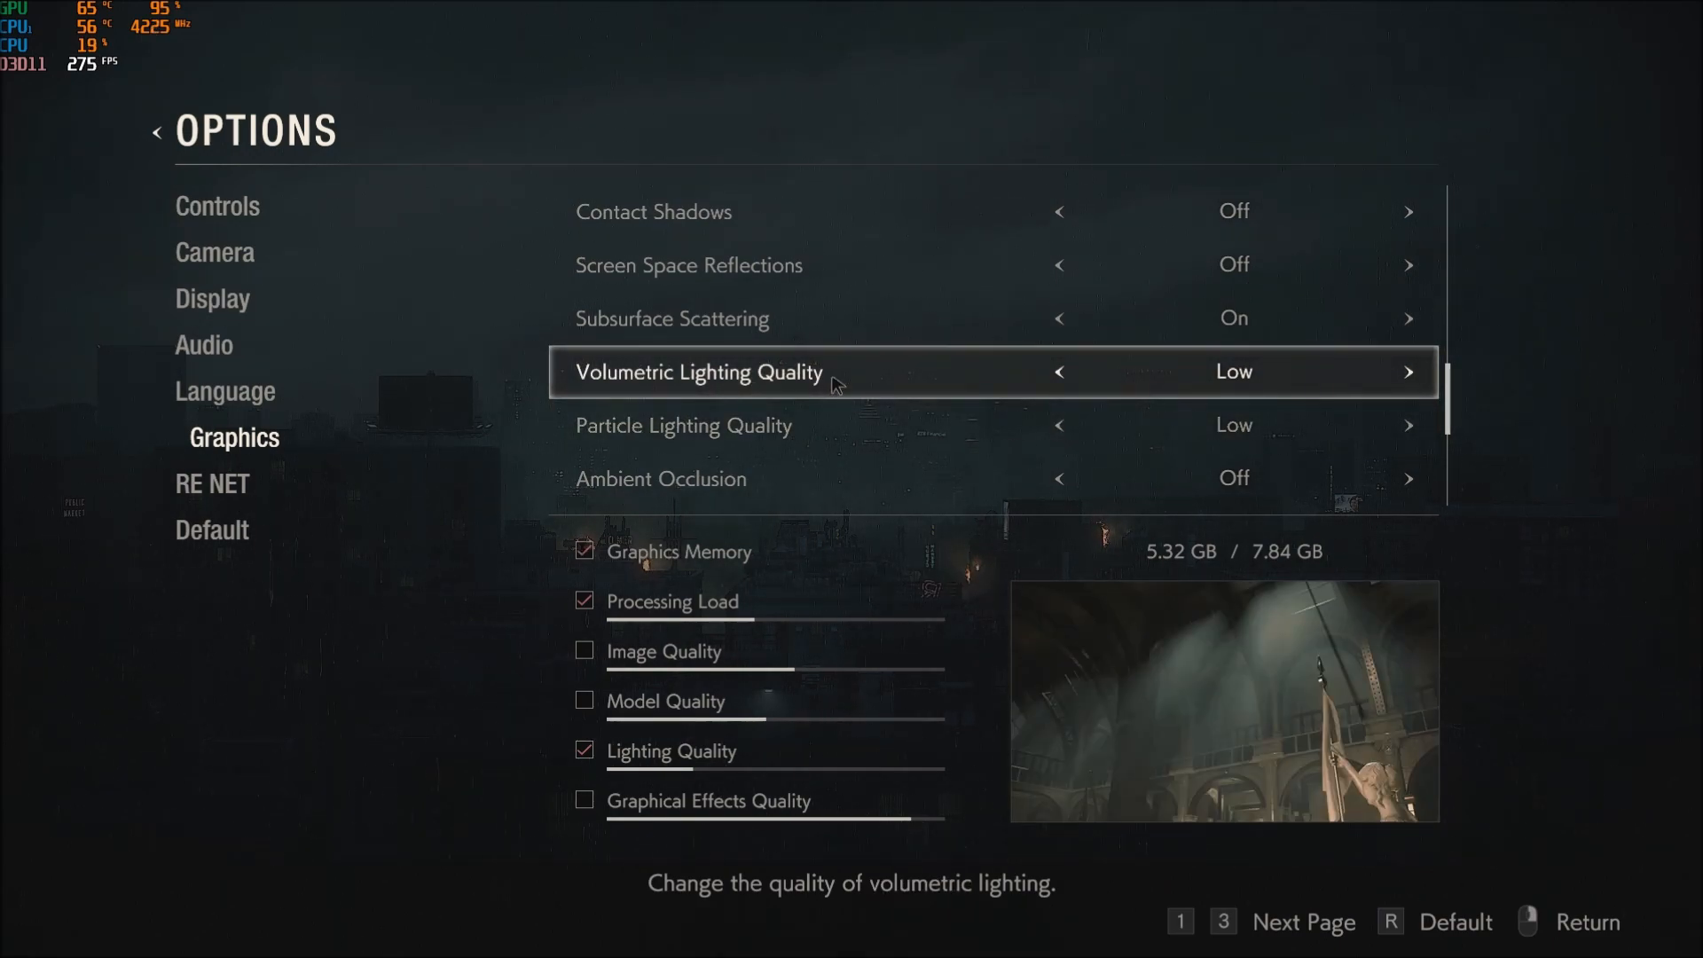
pyautogui.moveTo(1089, 377)
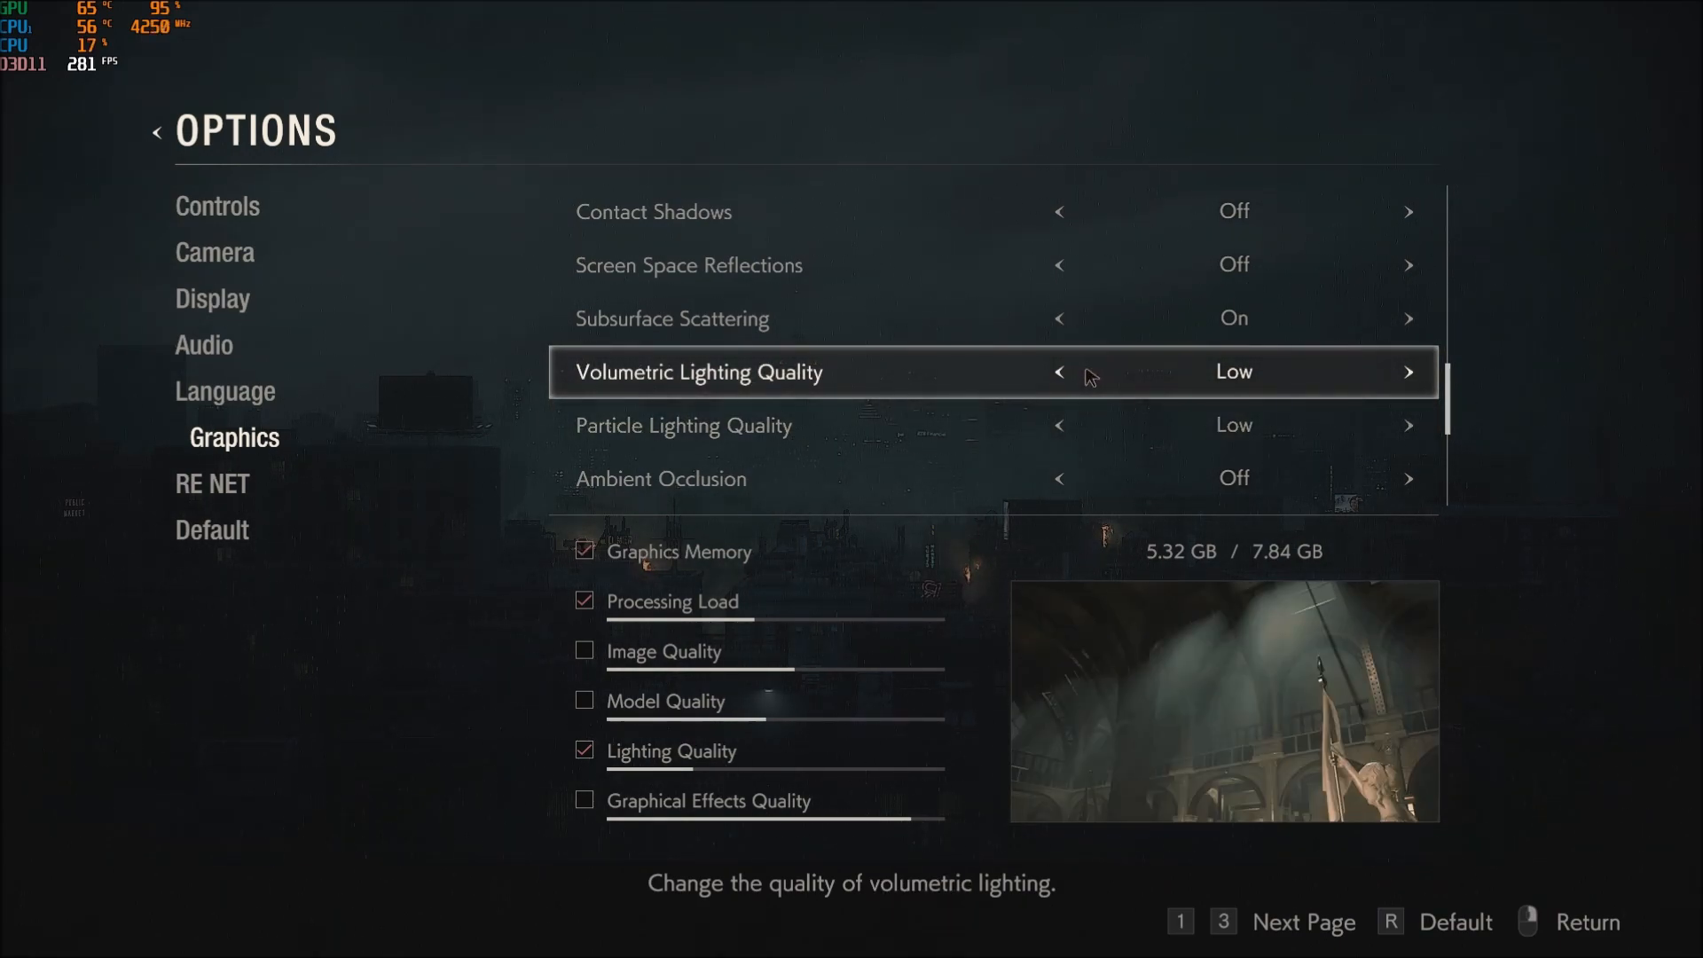
pyautogui.click(1057, 371)
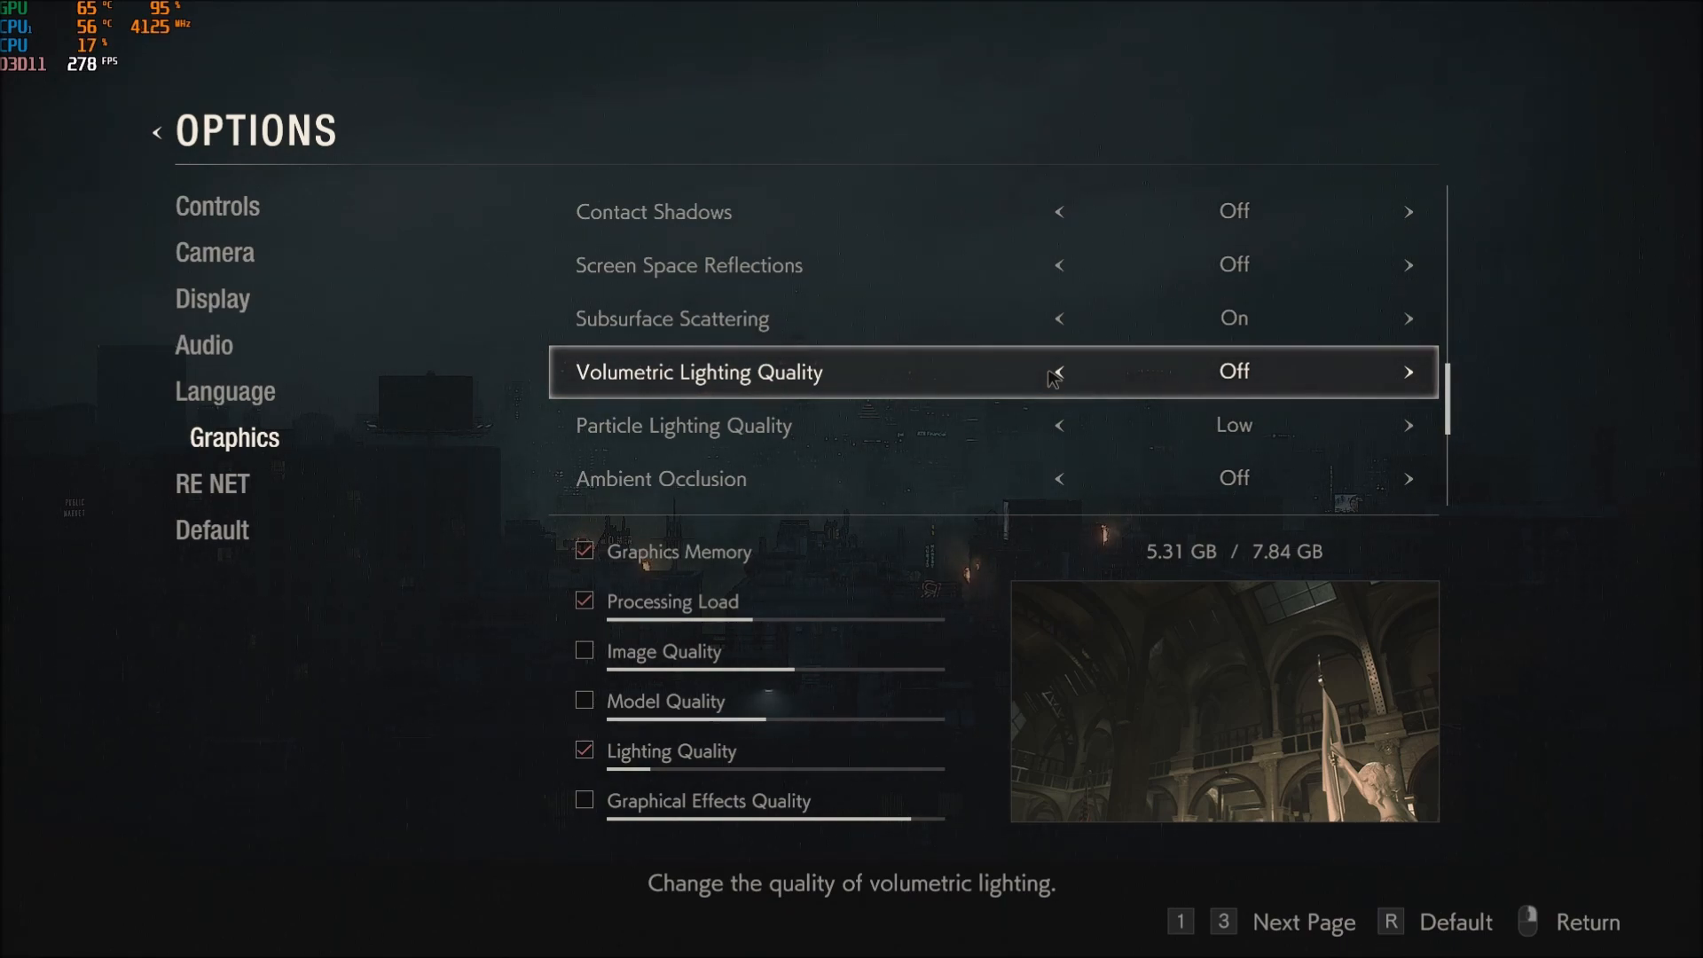
pyautogui.click(1407, 371)
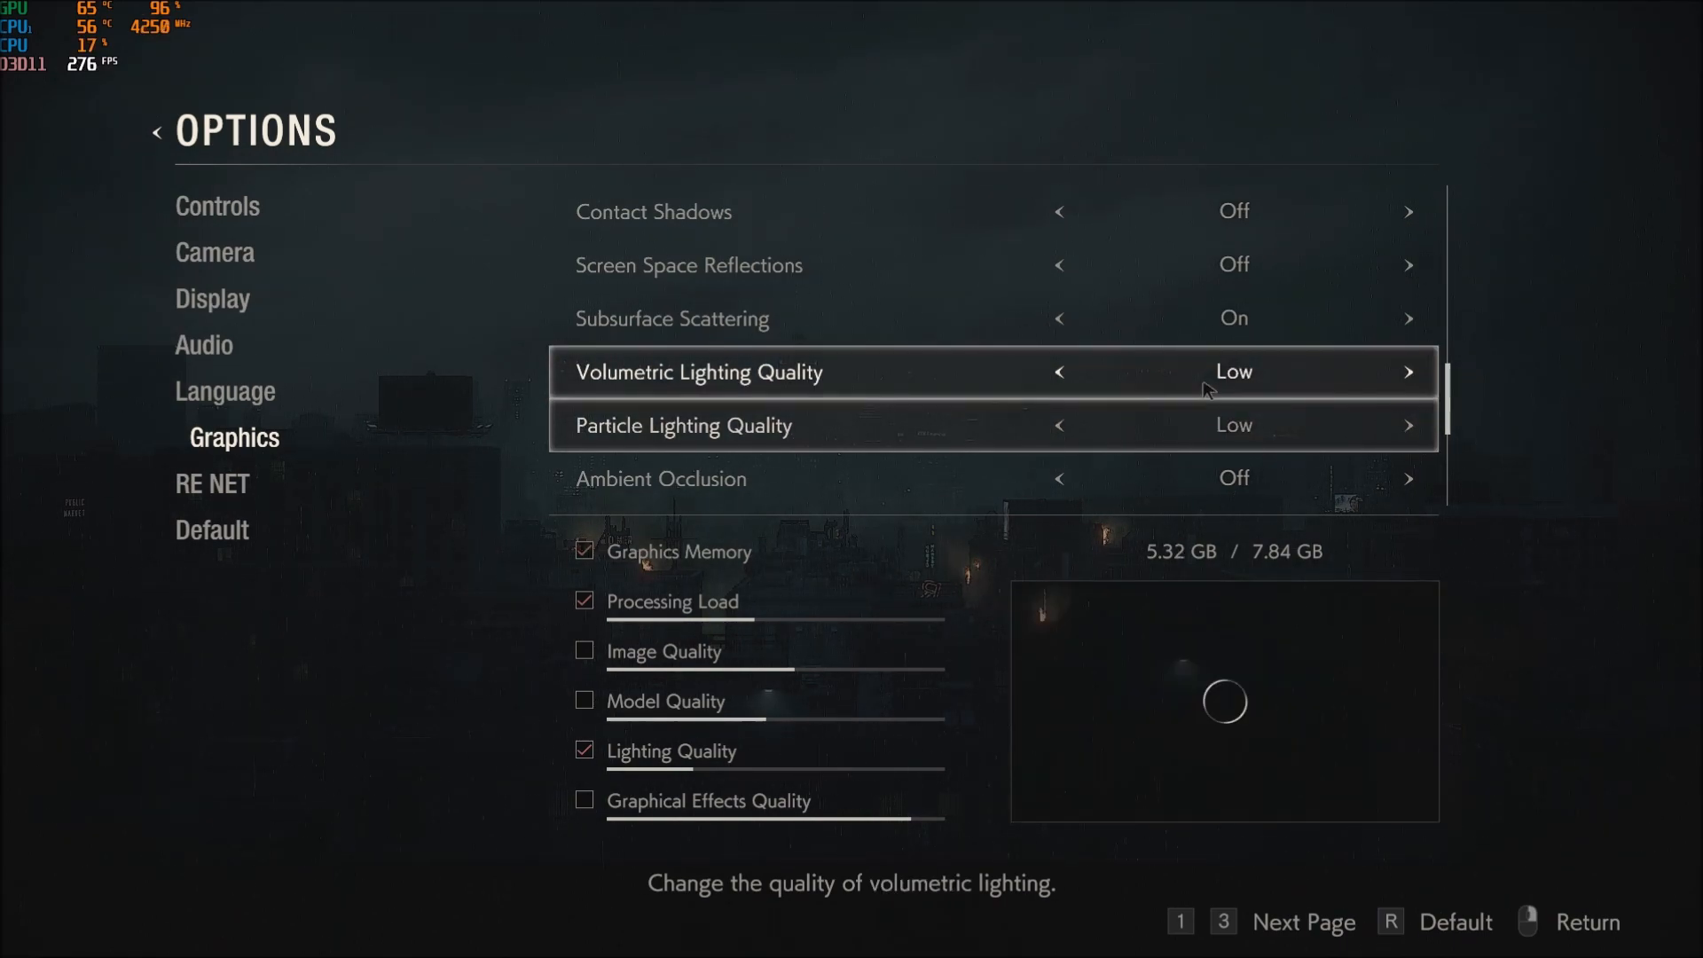
# - Review the remaining graphics options, then head to the demo's local files via Steam
pyautogui.scroll(-3)
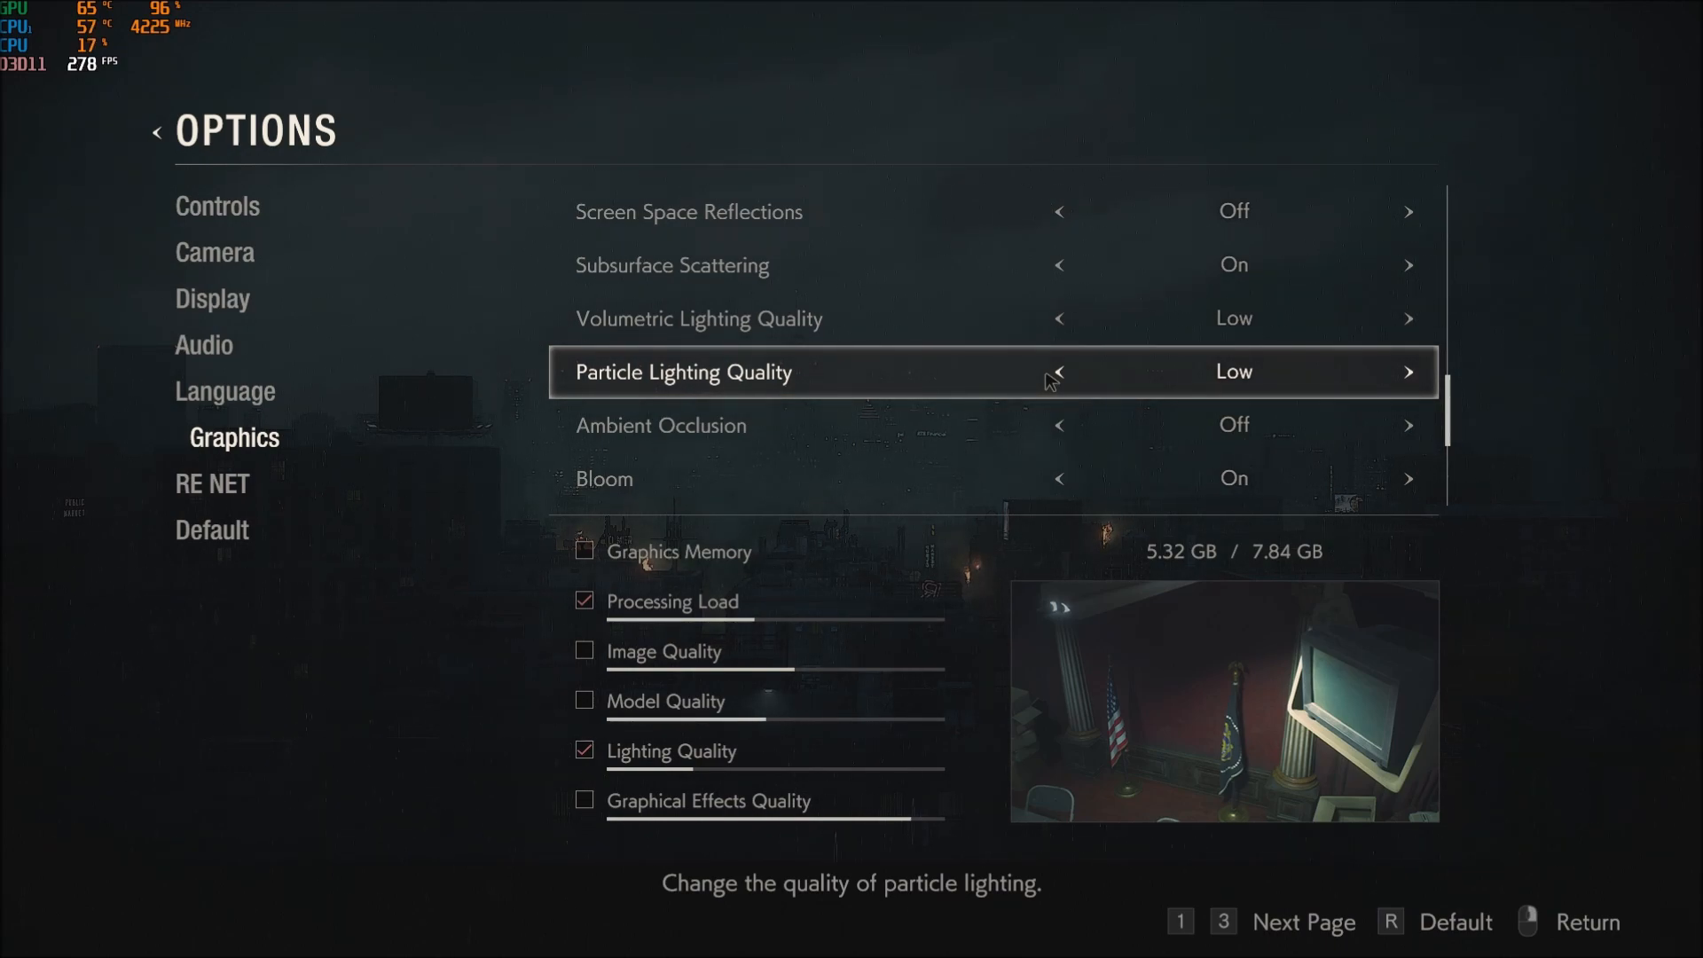
pyautogui.moveTo(1029, 376)
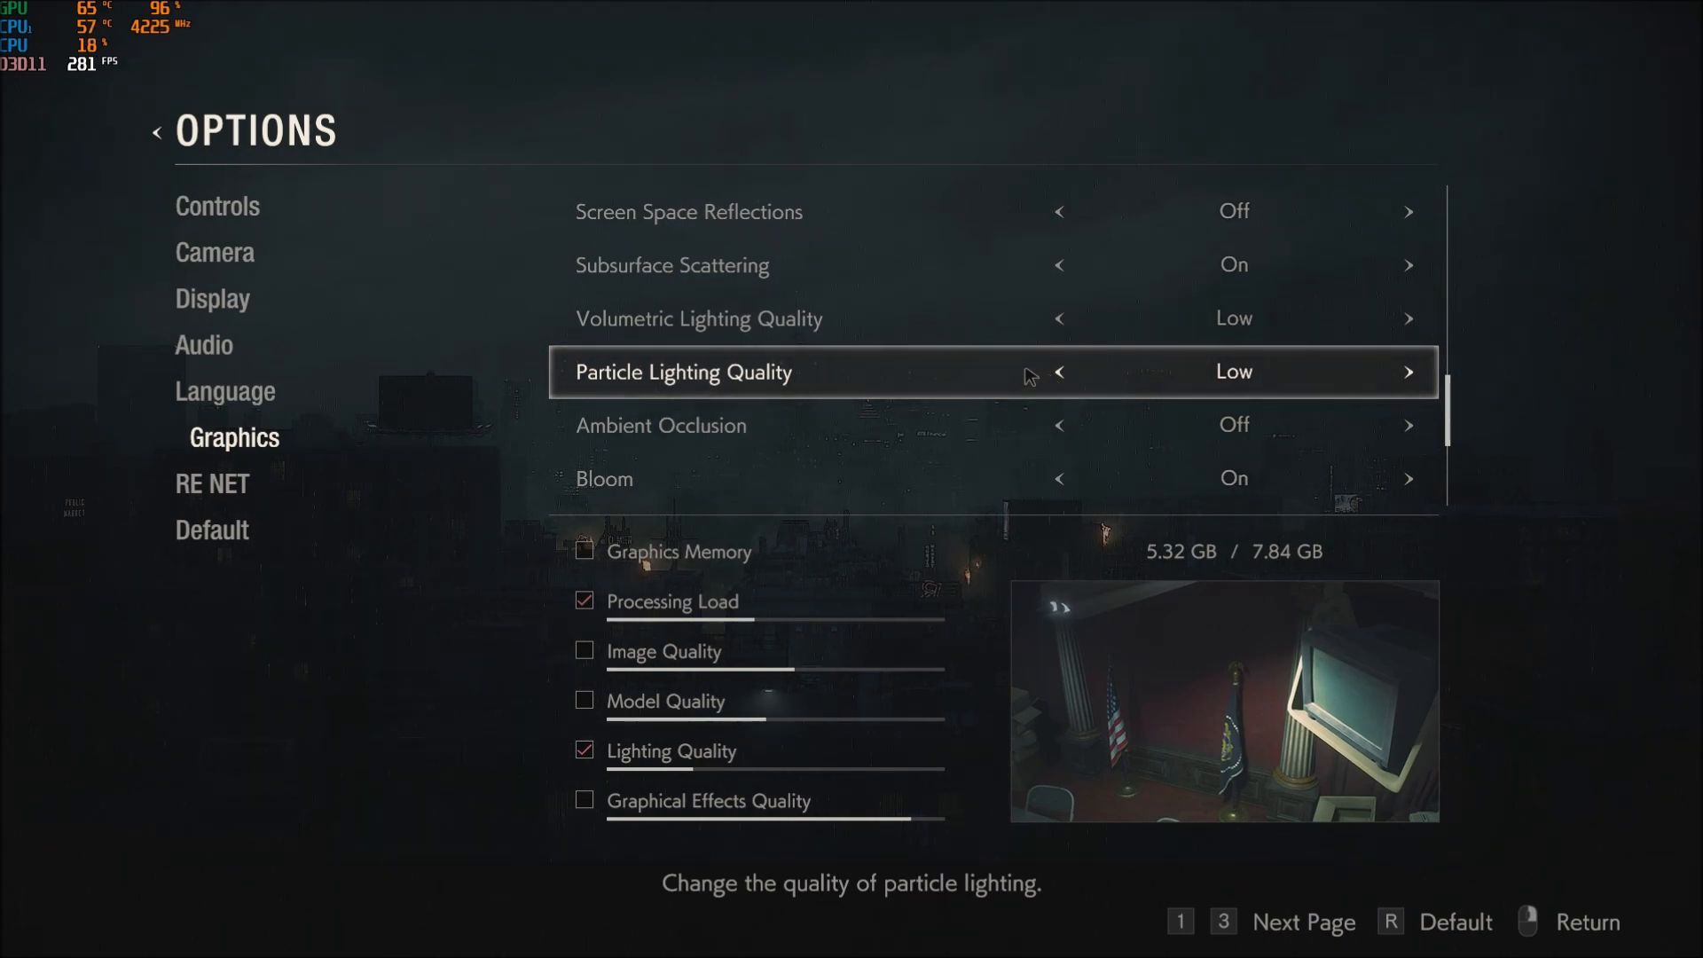
pyautogui.scroll(-3)
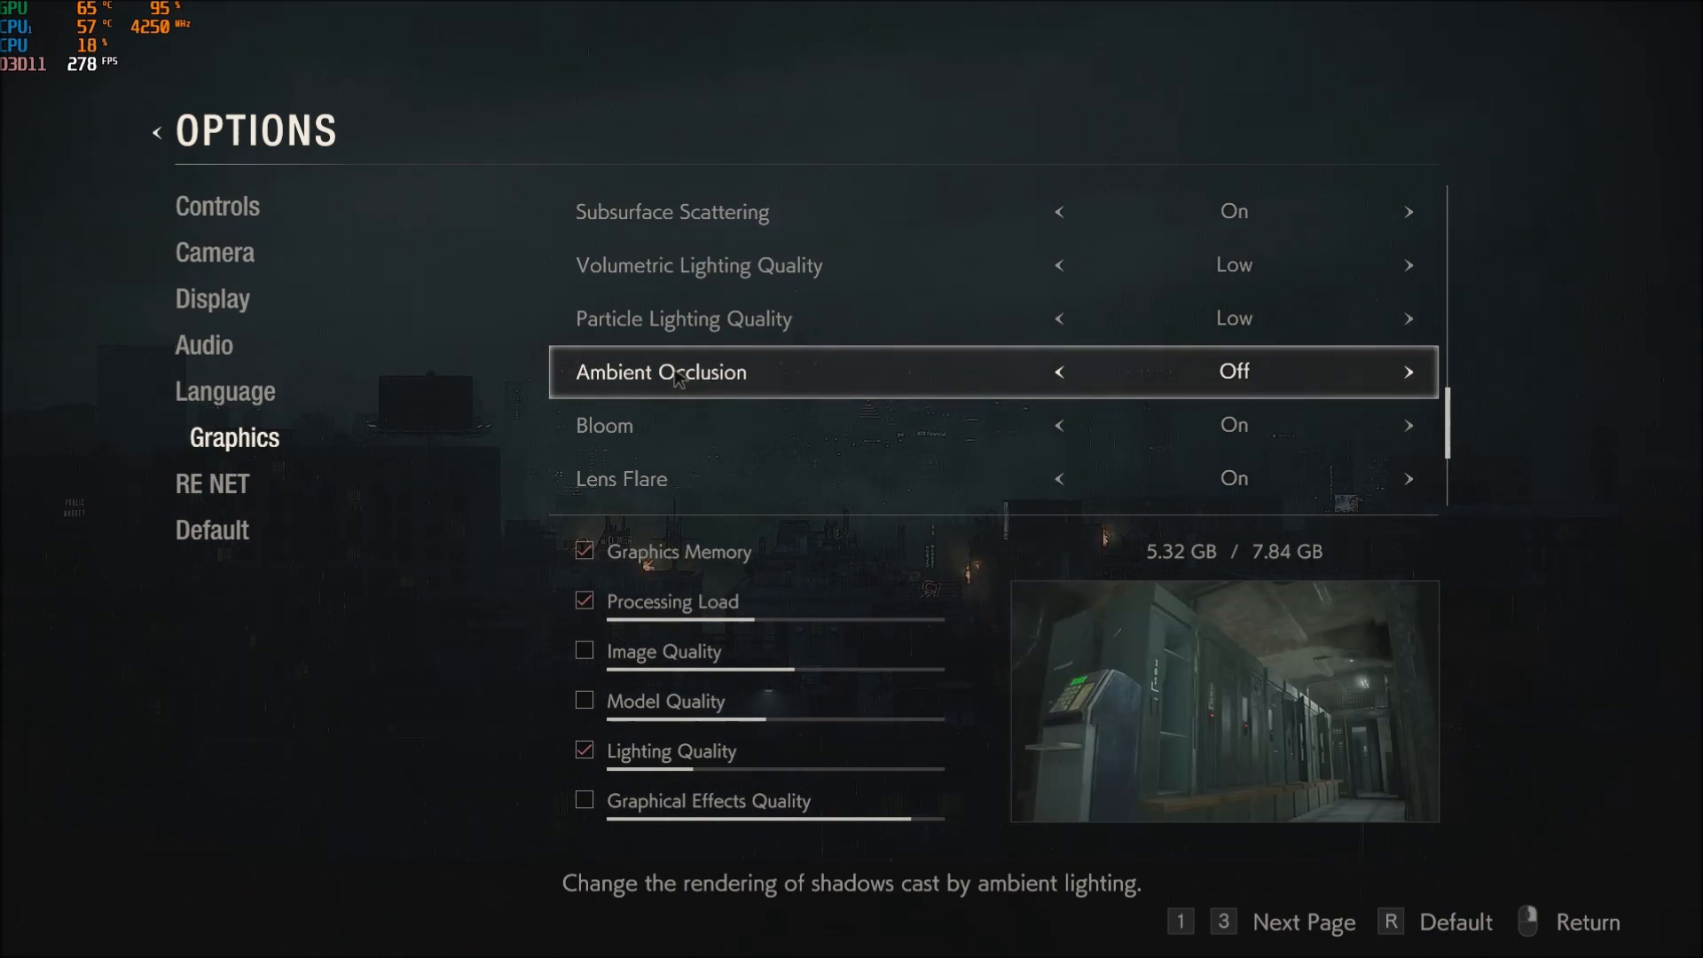
pyautogui.scroll(-3)
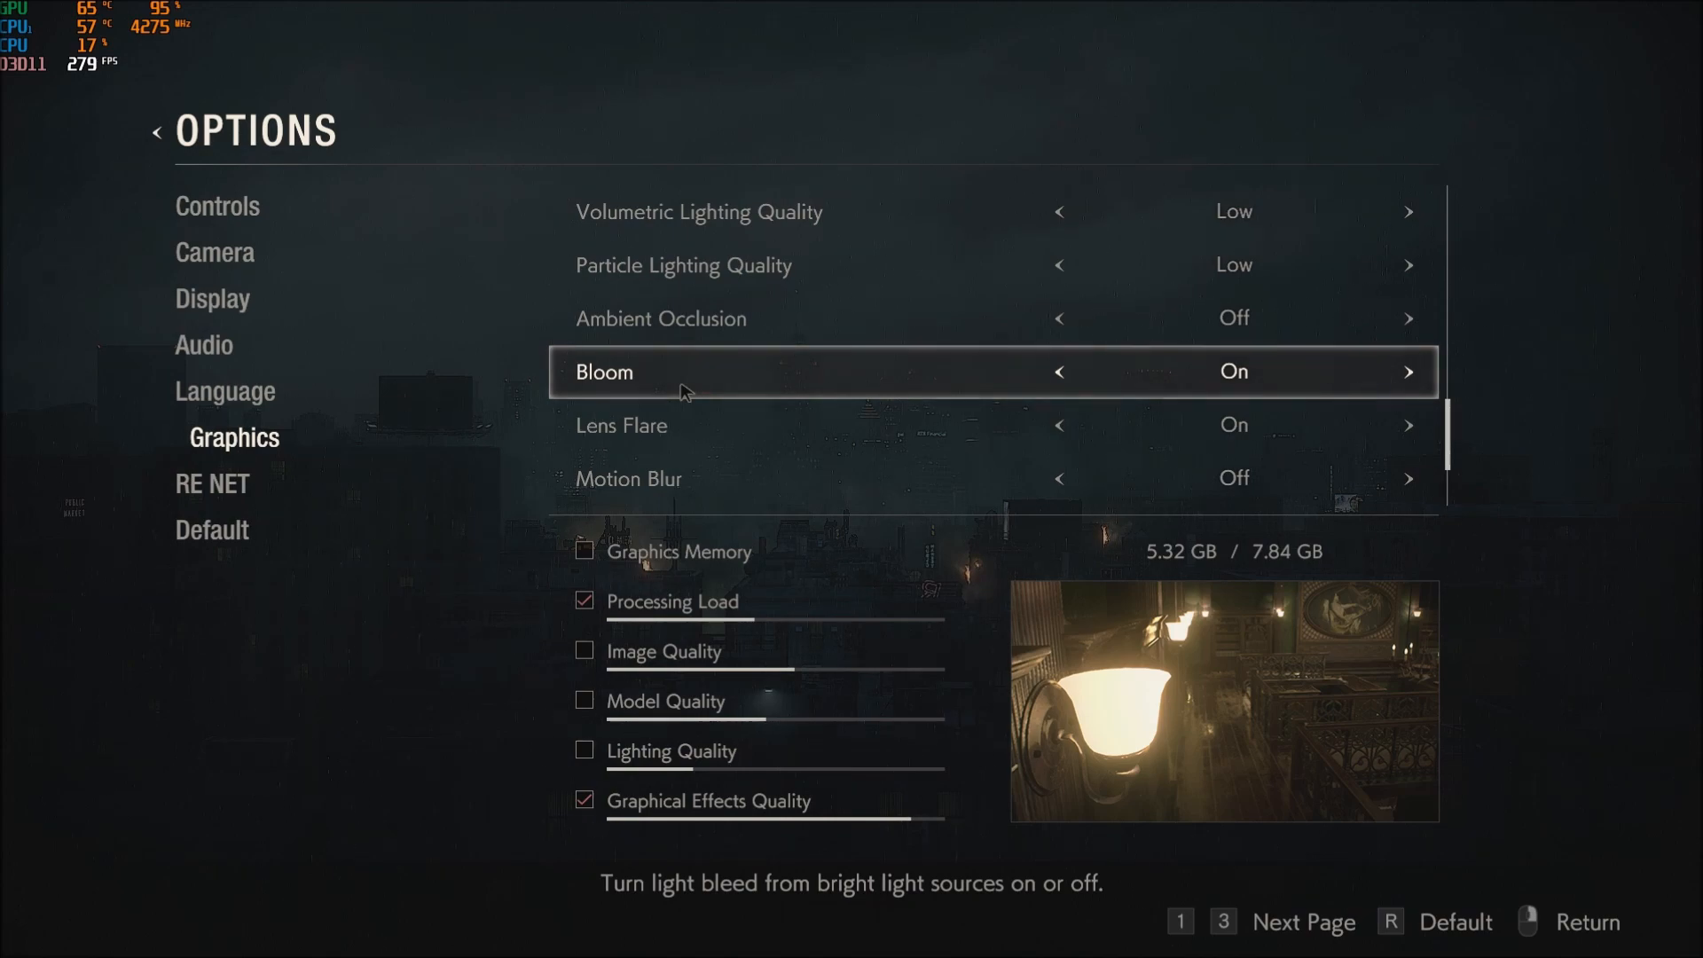
pyautogui.moveTo(669, 390)
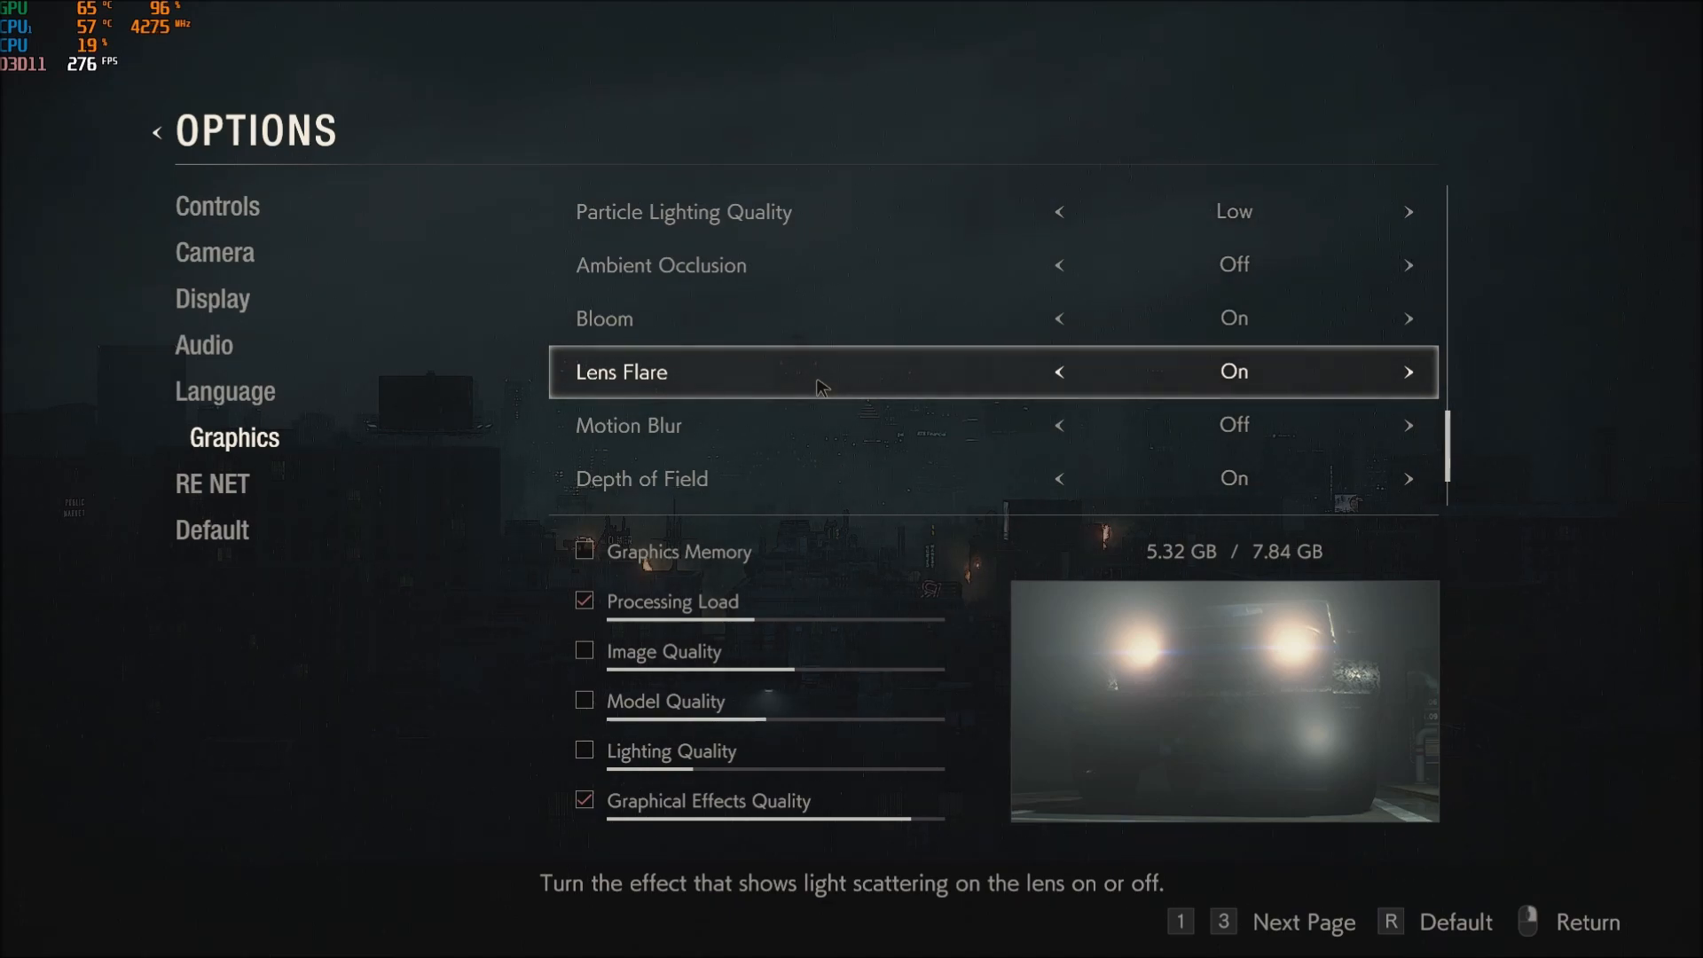
pyautogui.scroll(-3)
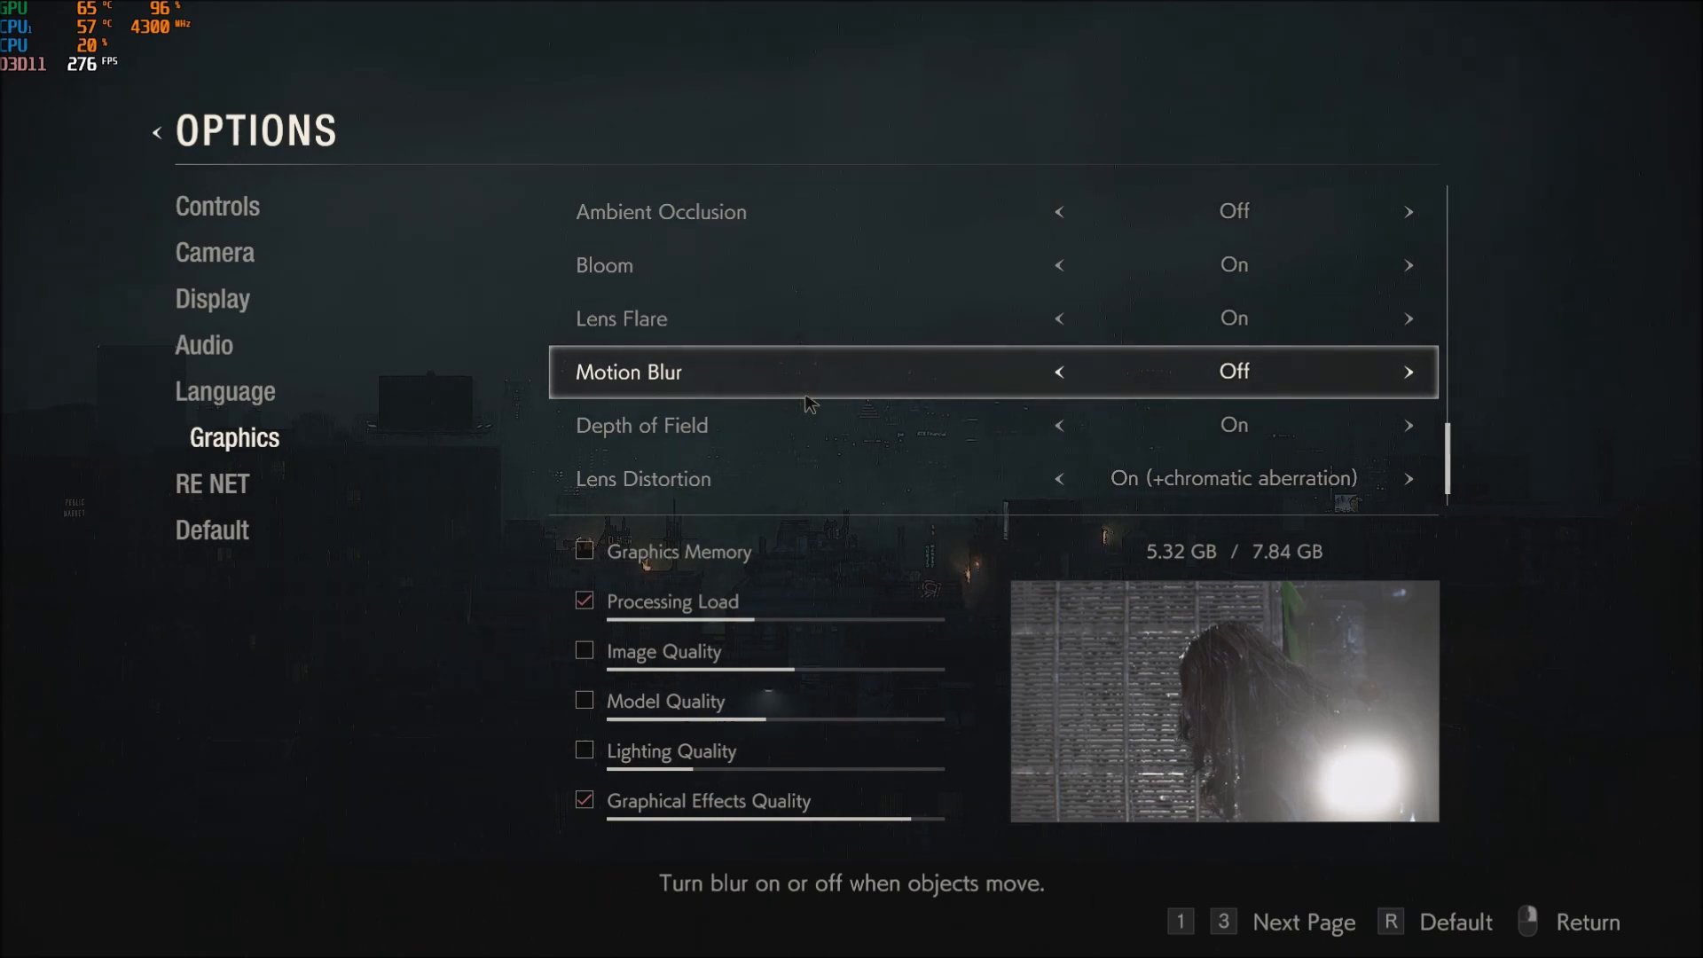
pyautogui.moveTo(793, 389)
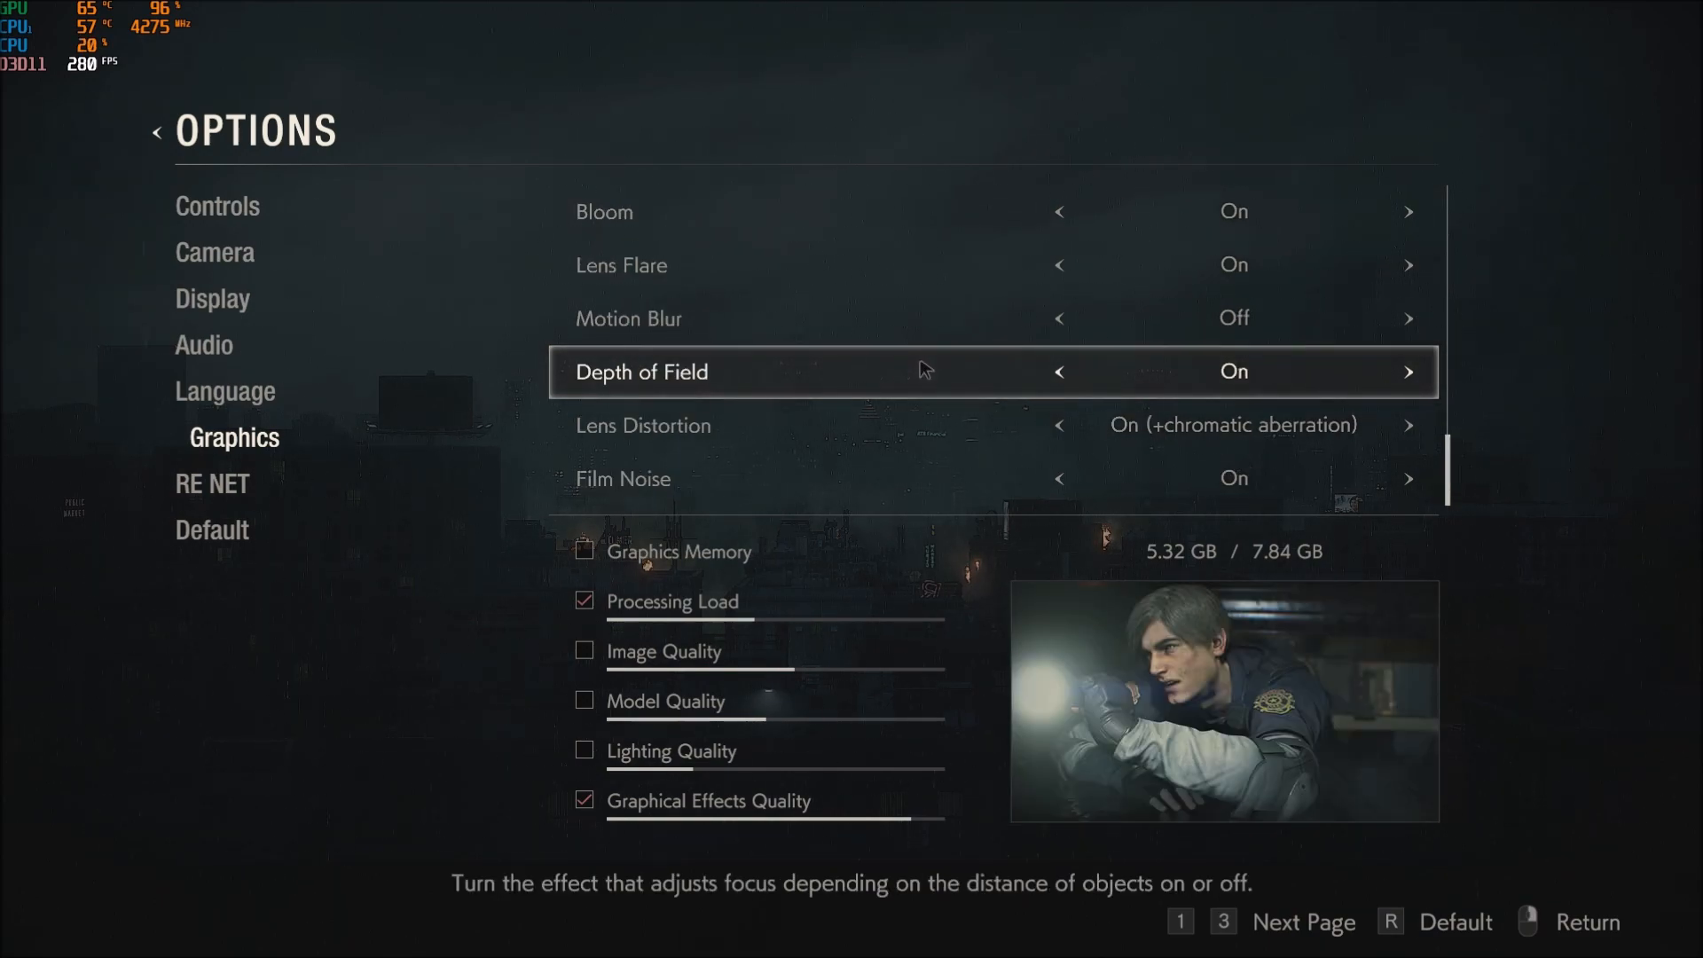
pyautogui.moveTo(1111, 369)
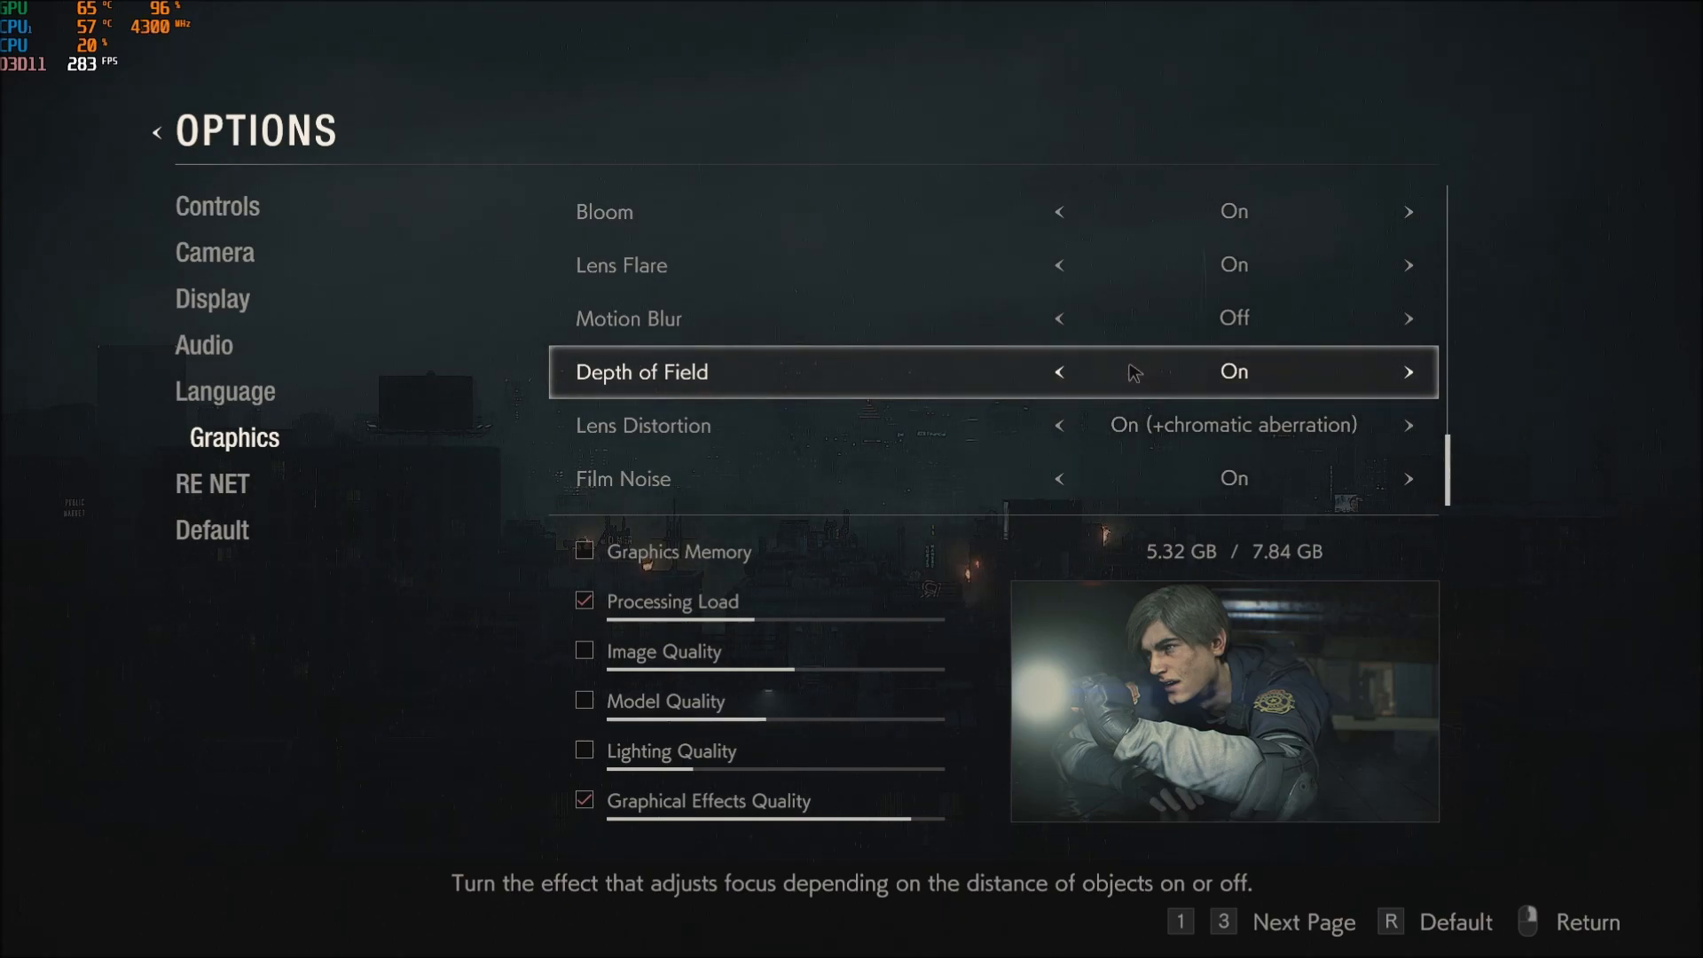
pyautogui.moveTo(1192, 379)
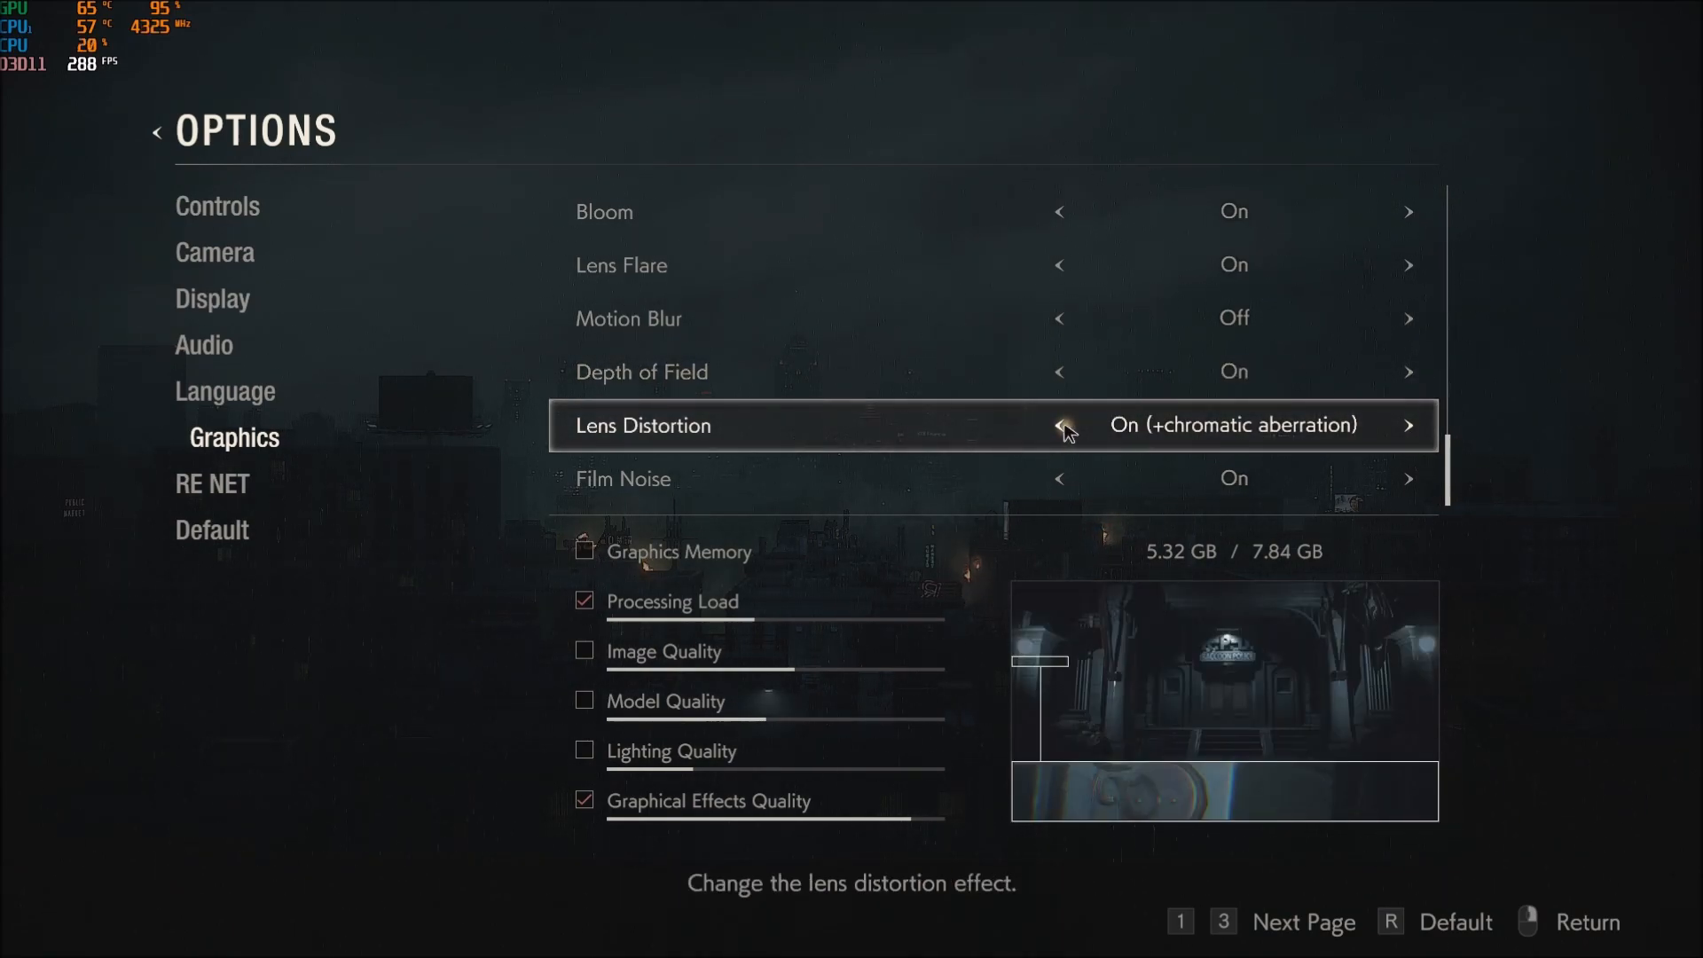
pyautogui.moveTo(1402, 438)
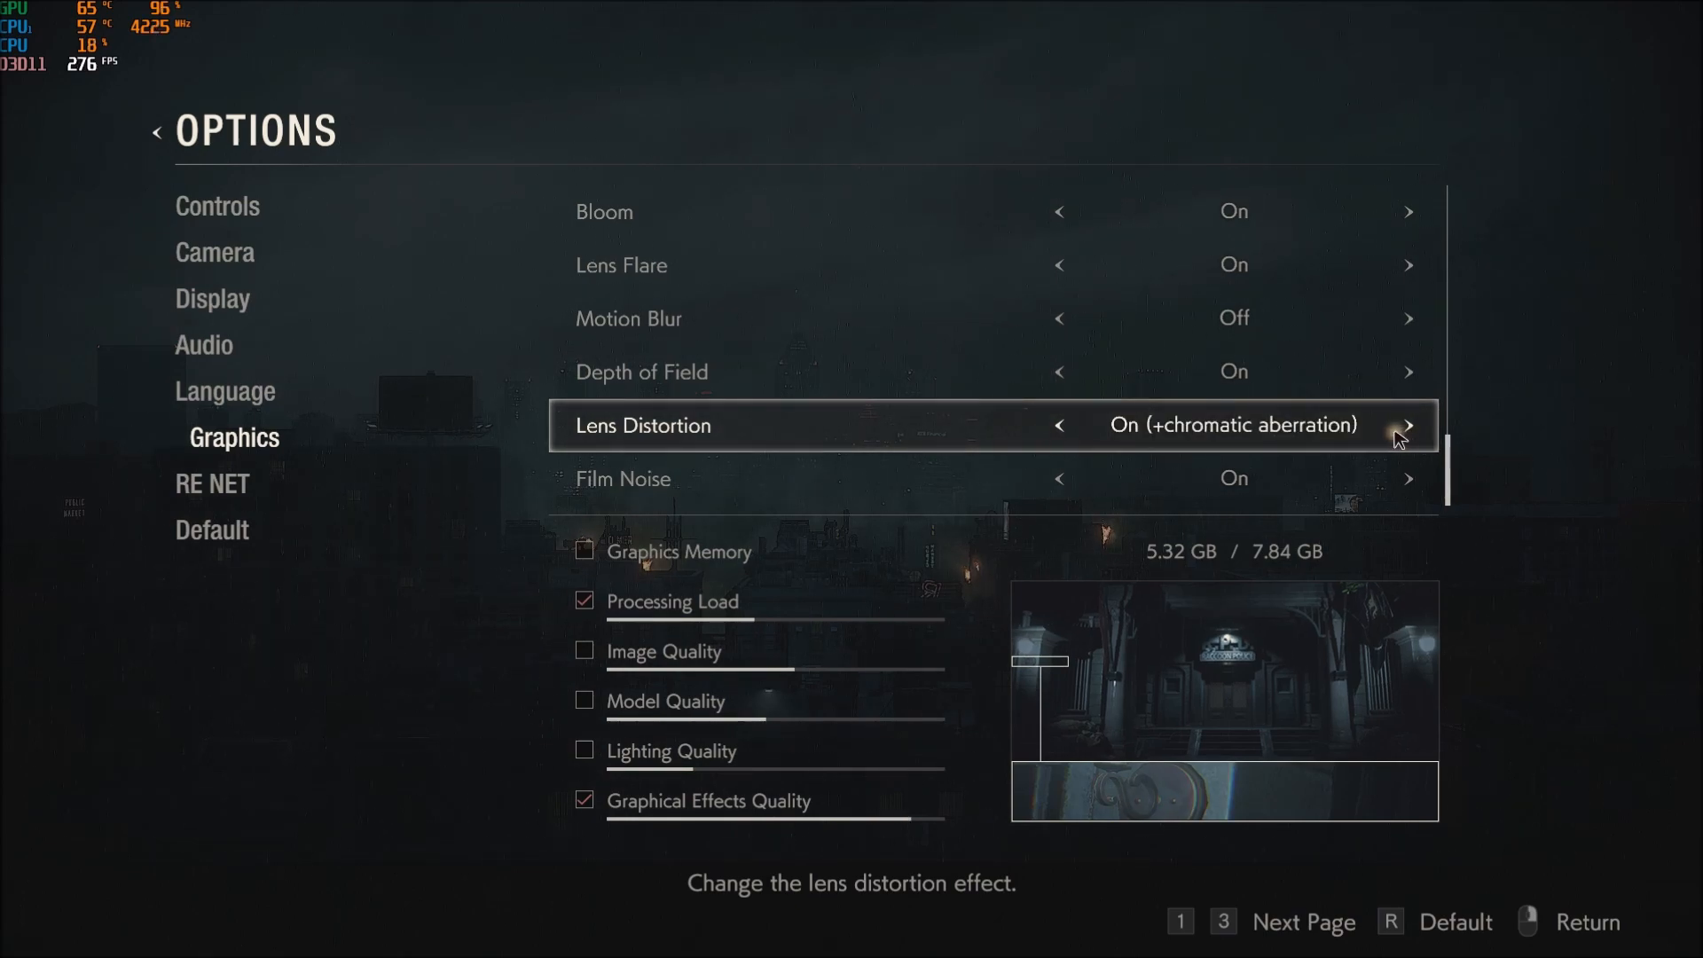
pyautogui.click(1057, 424)
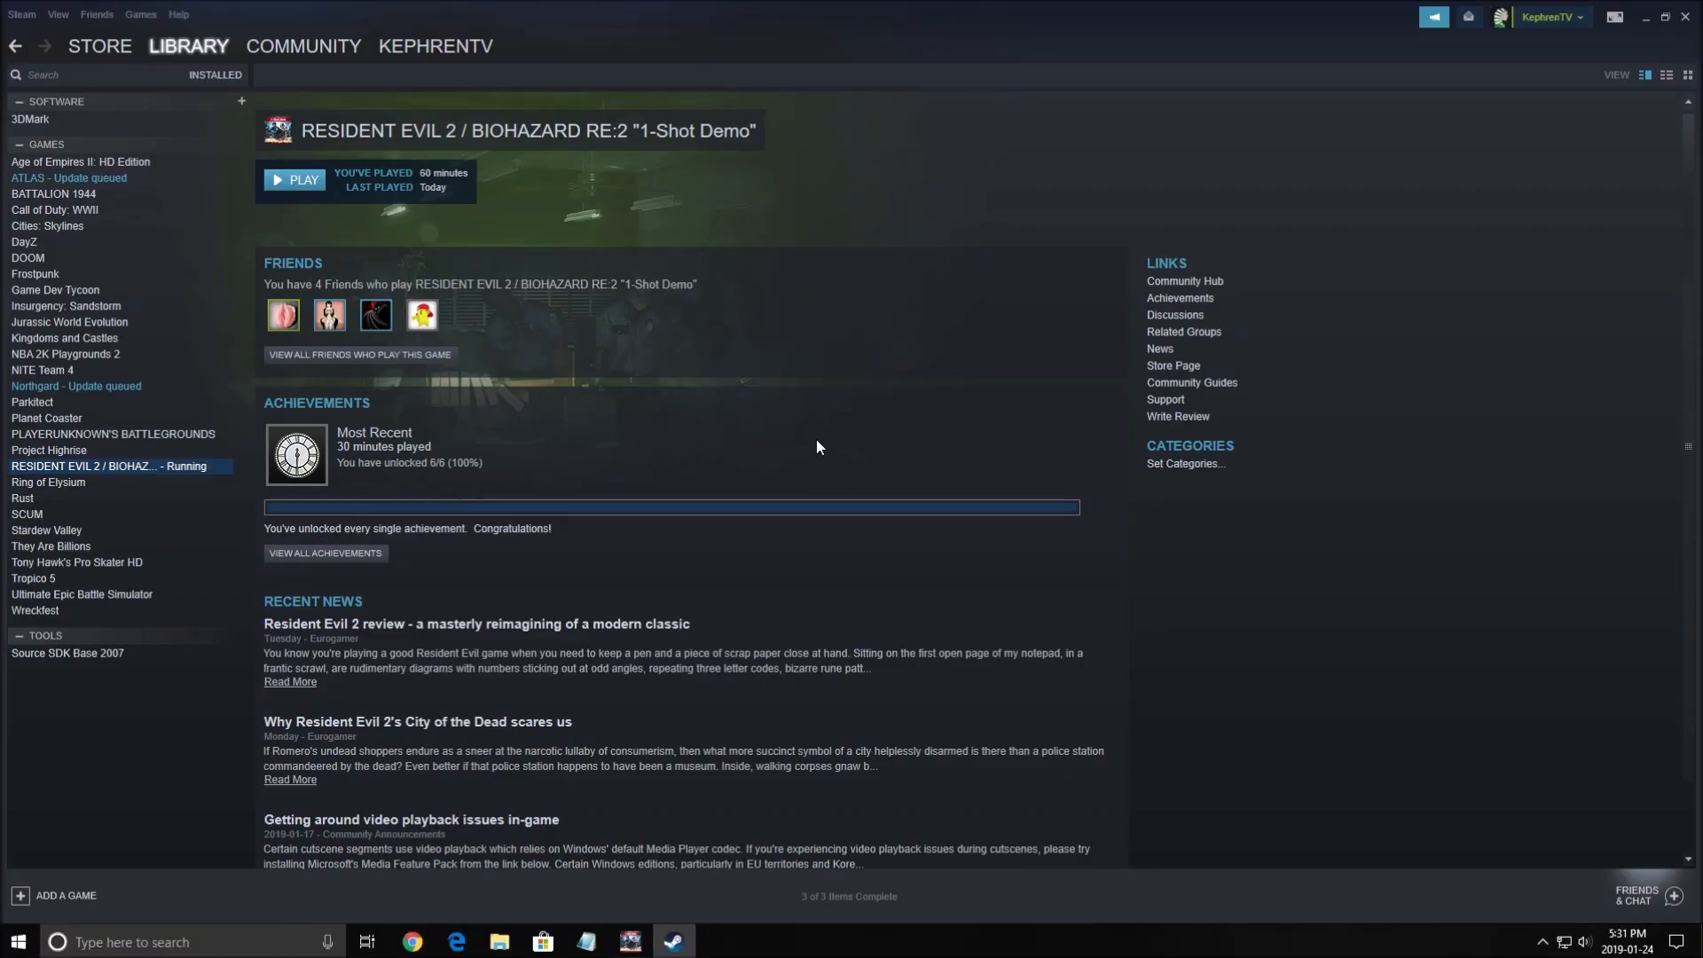
pyautogui.moveTo(323, 423)
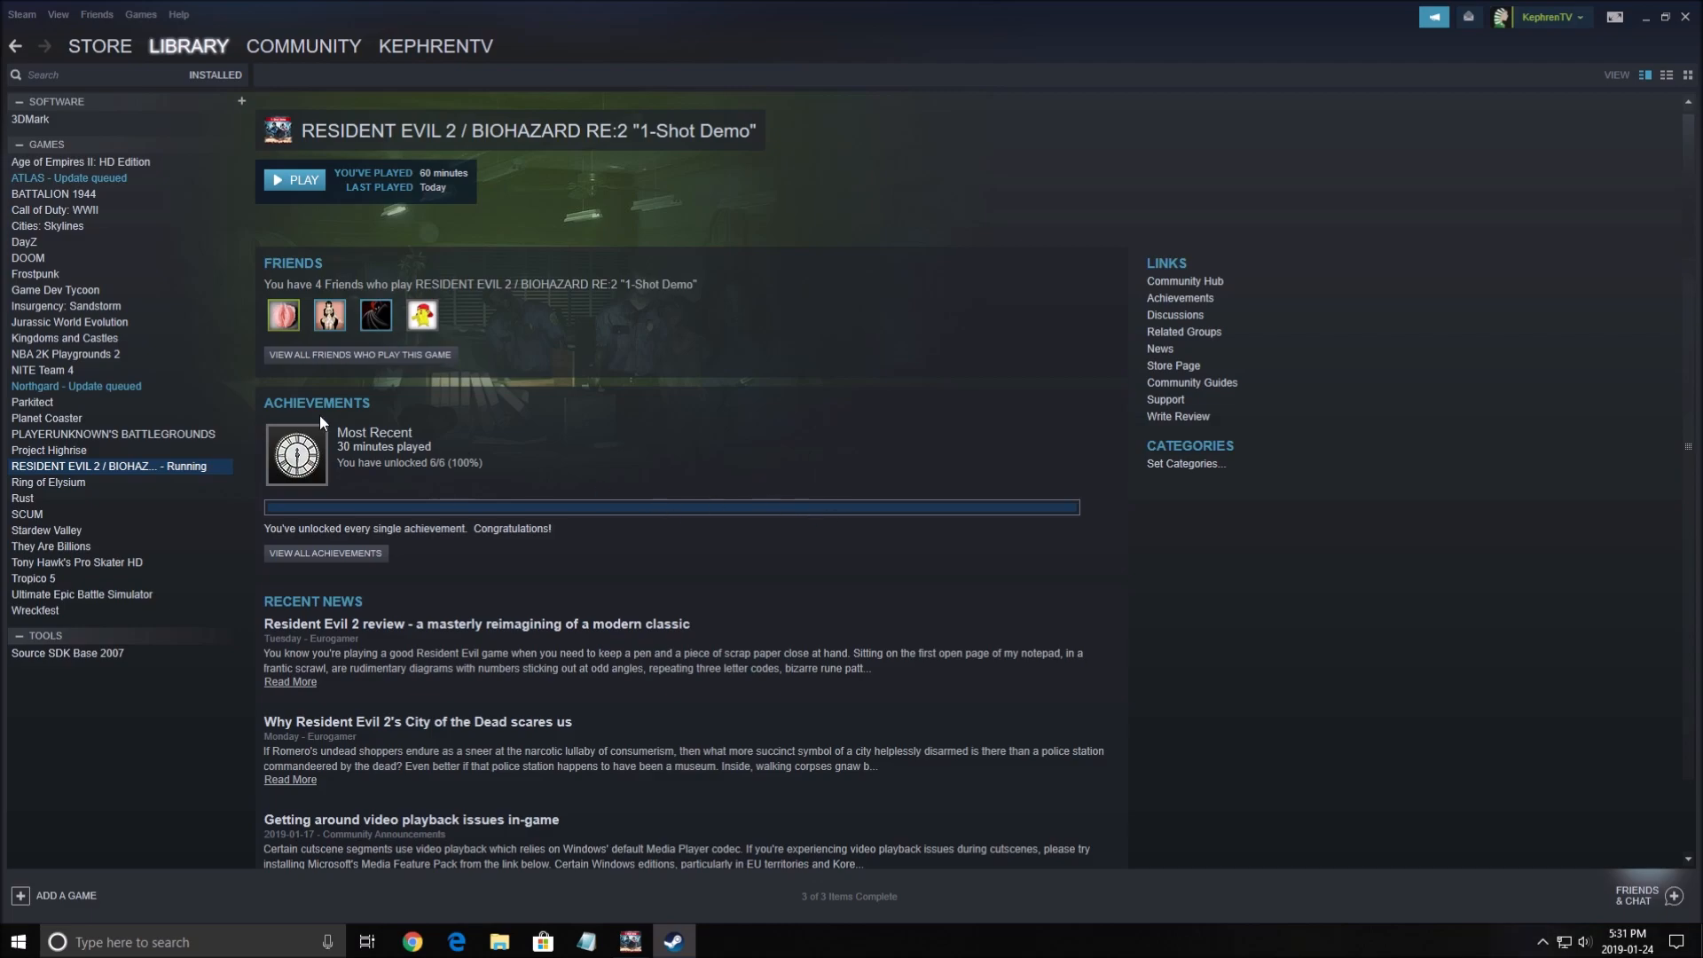
pyautogui.moveTo(122, 468)
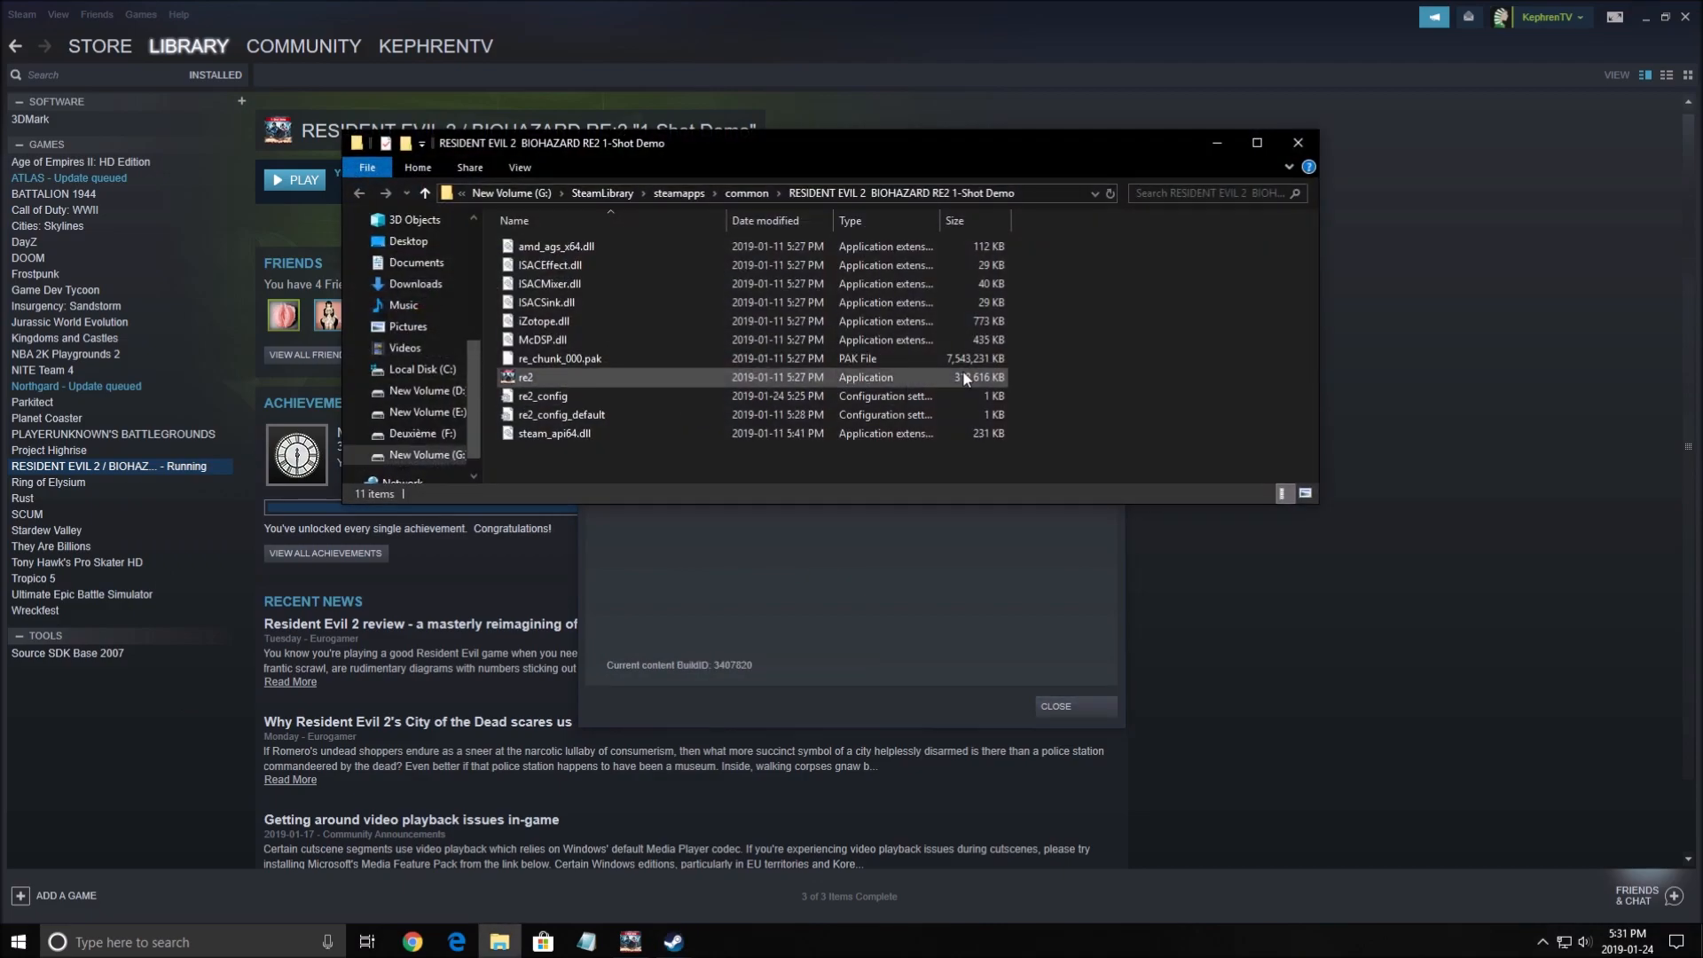
# - Open re2_config from the demo's game folder in Notepad
pyautogui.click(543, 396)
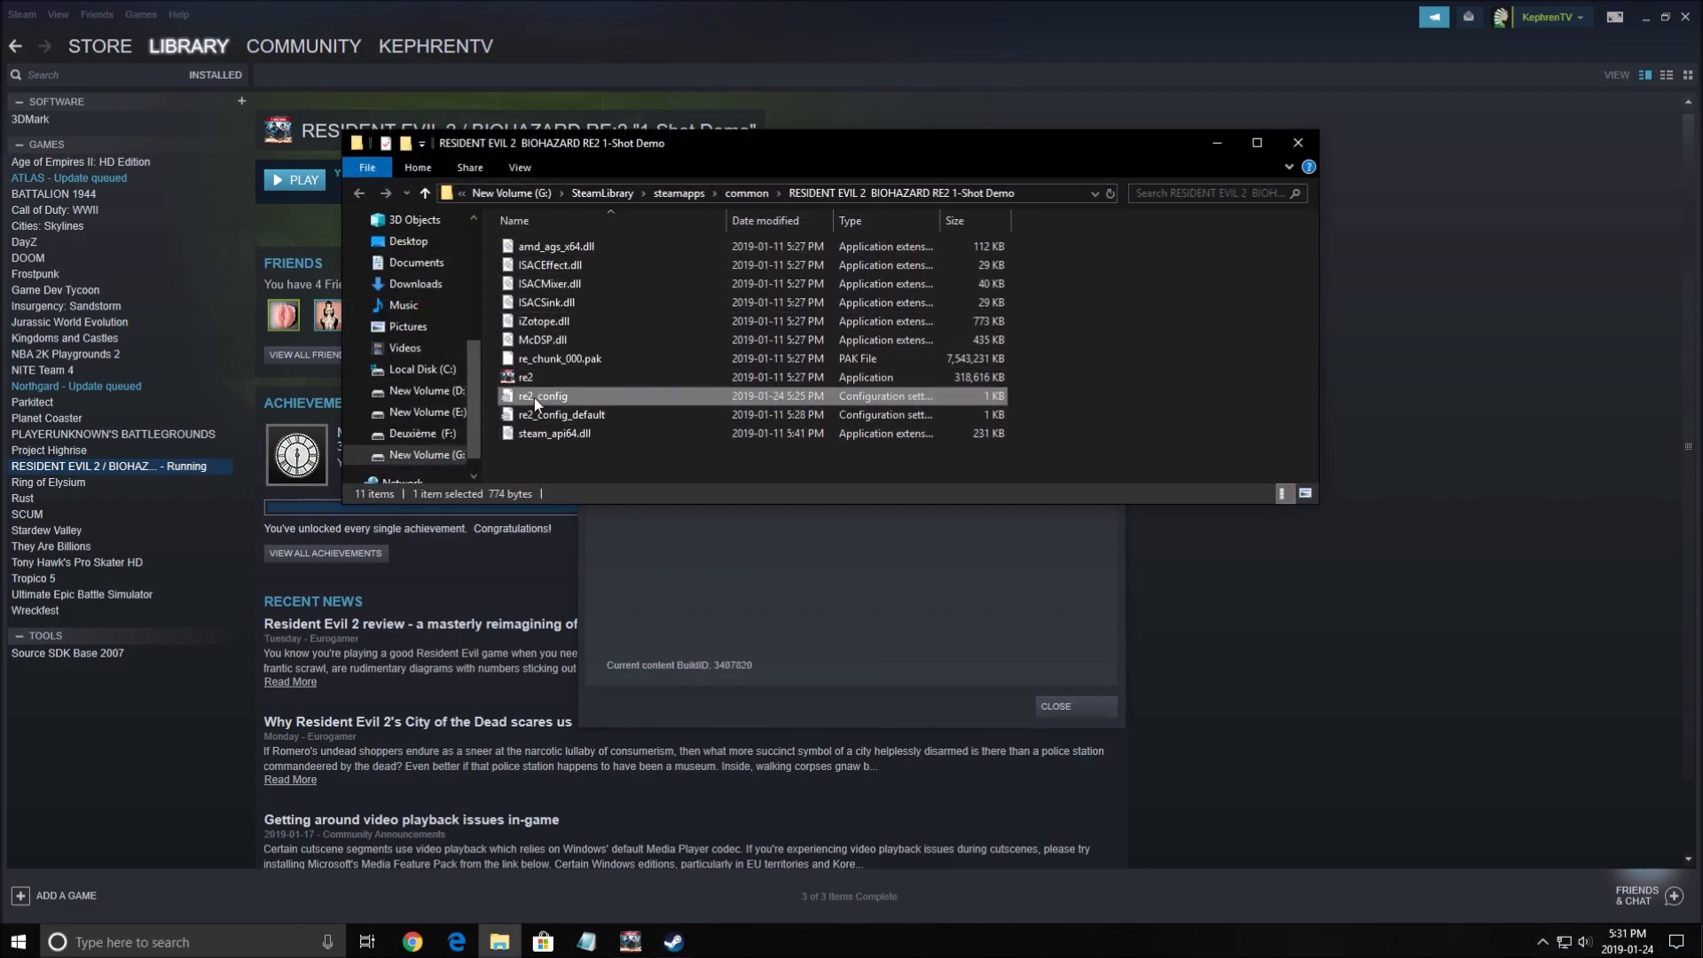
pyautogui.doubleClick(543, 396)
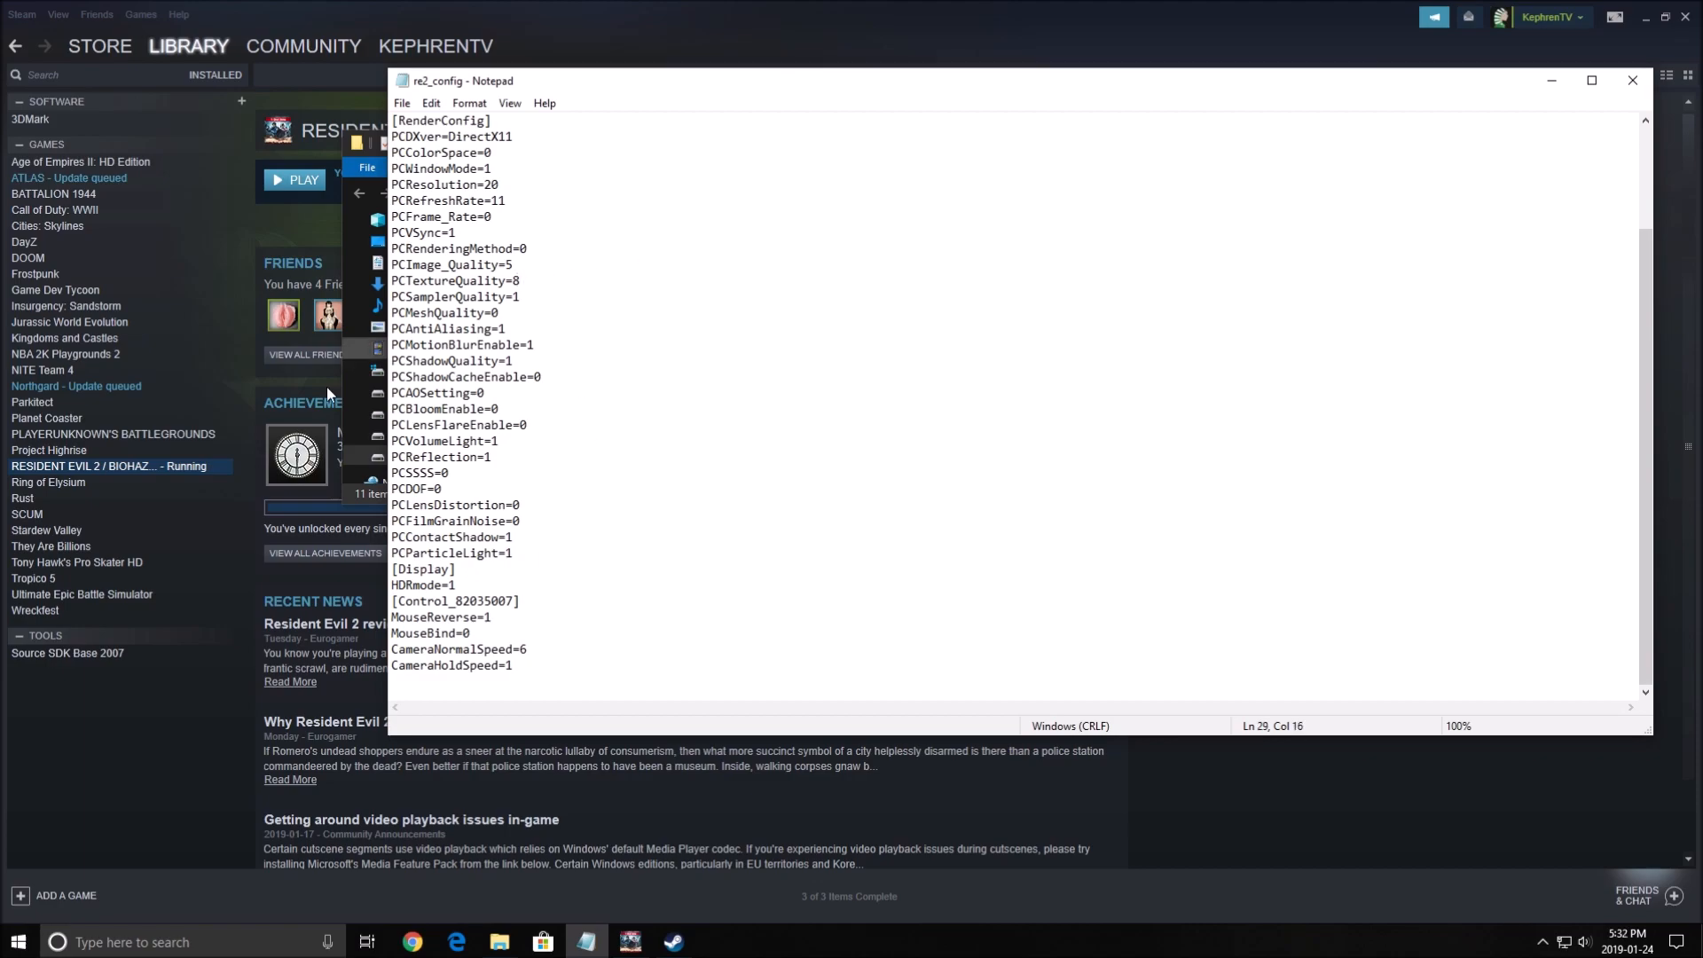
pyautogui.click(555, 539)
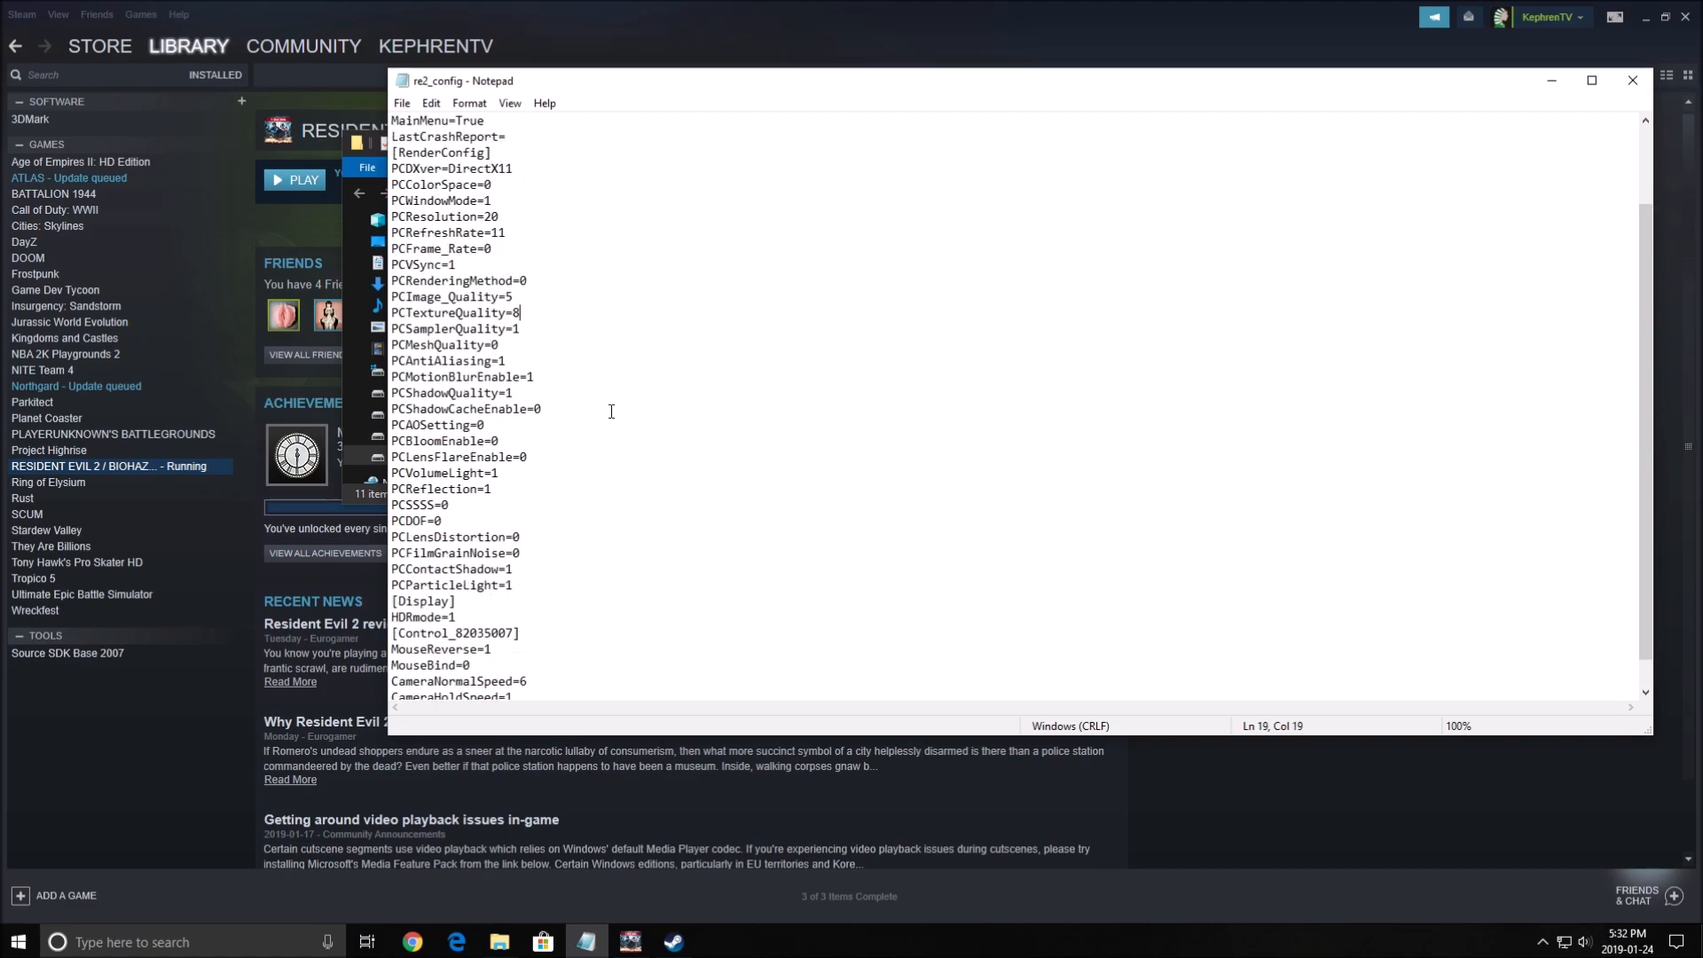
pyautogui.scroll(-3)
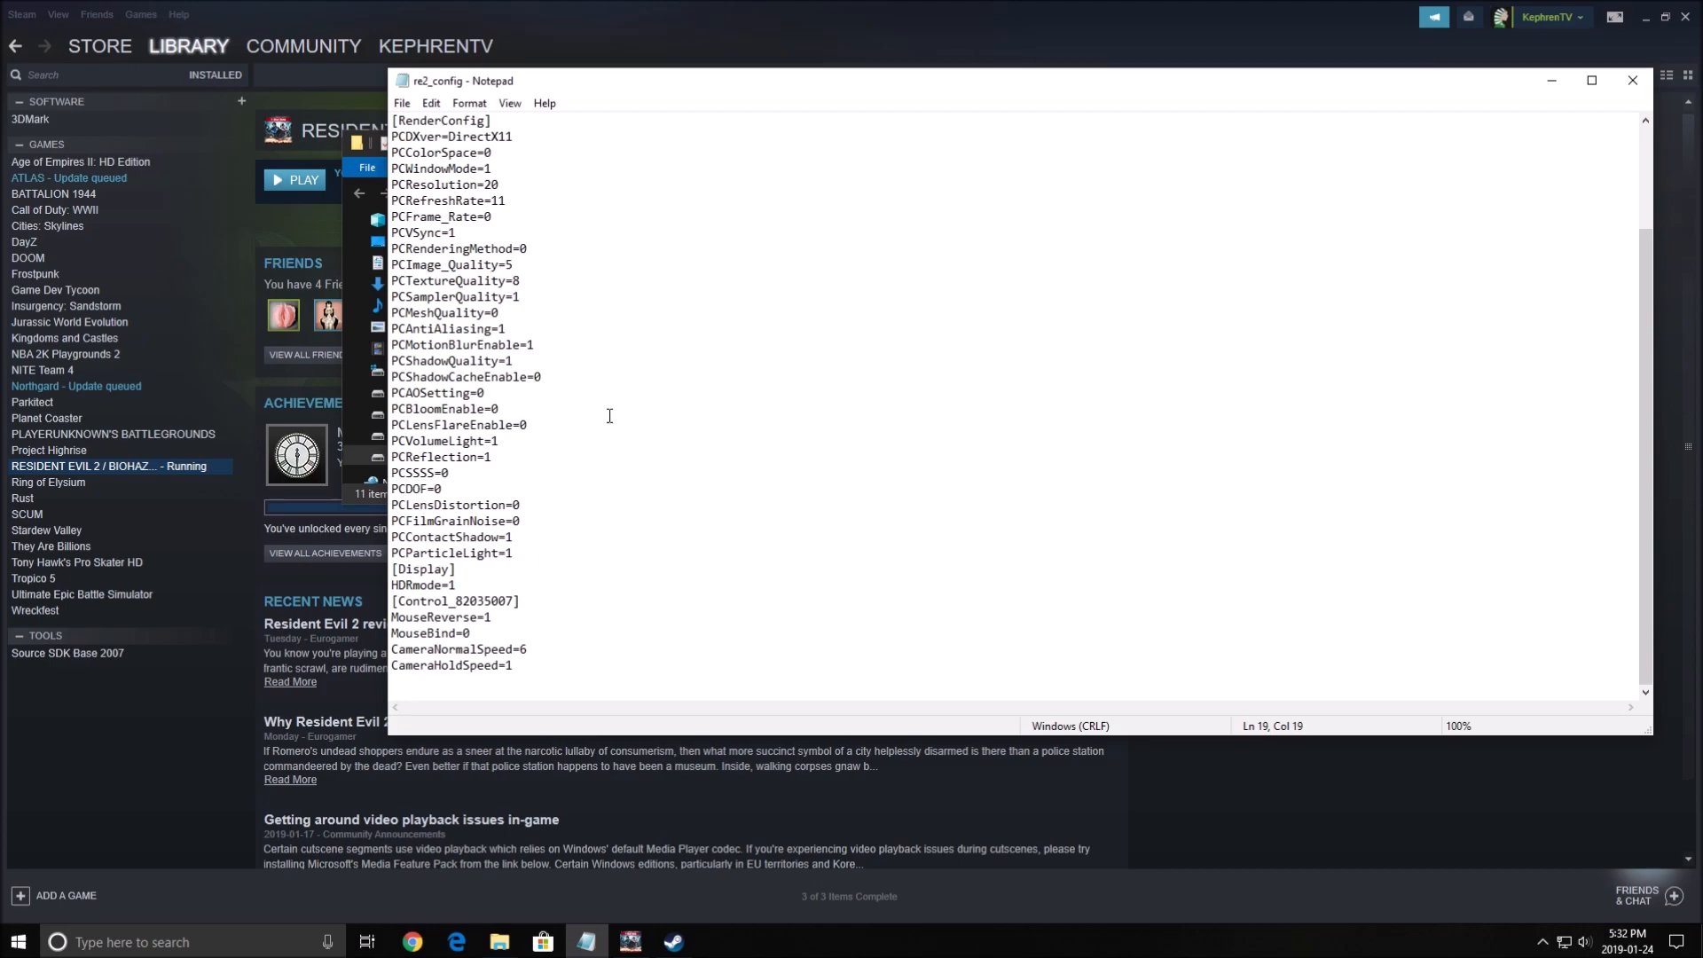